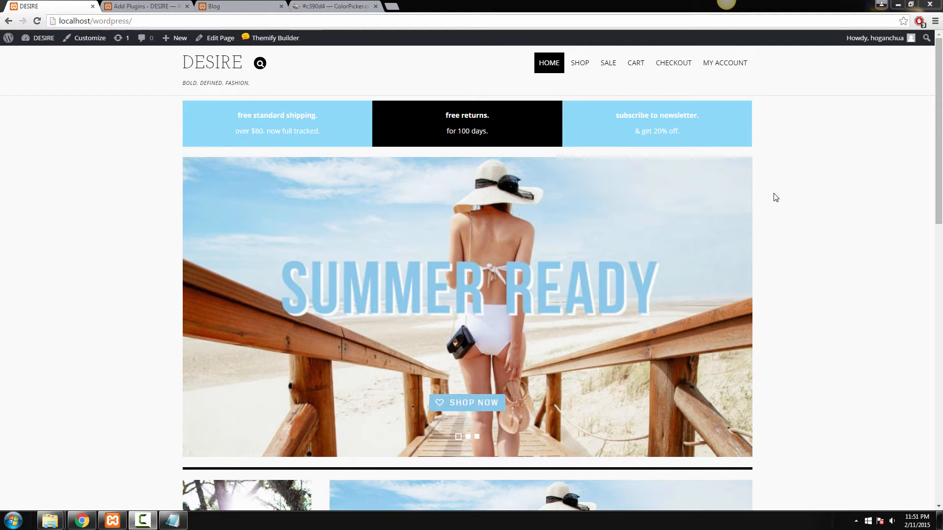
# Scroll the DESIRE homepage to show the images turning black and white on hover
pyautogui.scroll(-3)
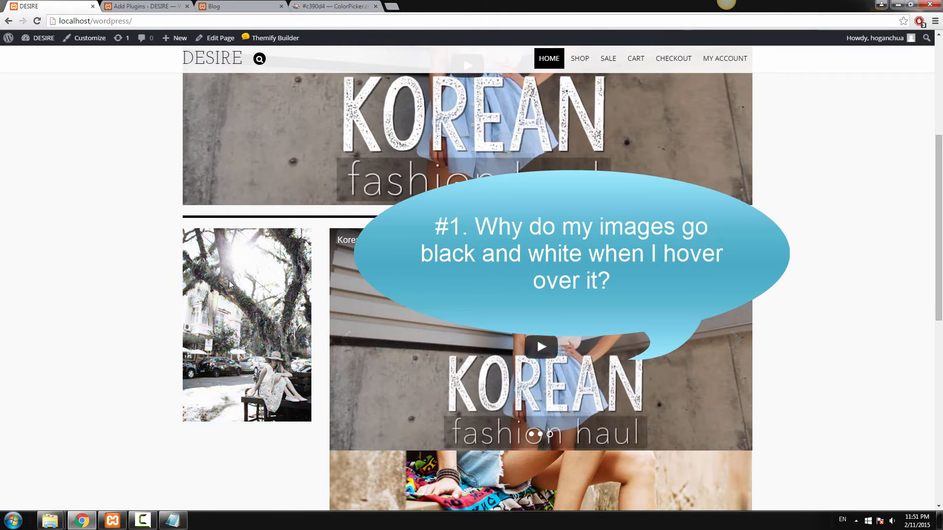
pyautogui.moveTo(251, 304)
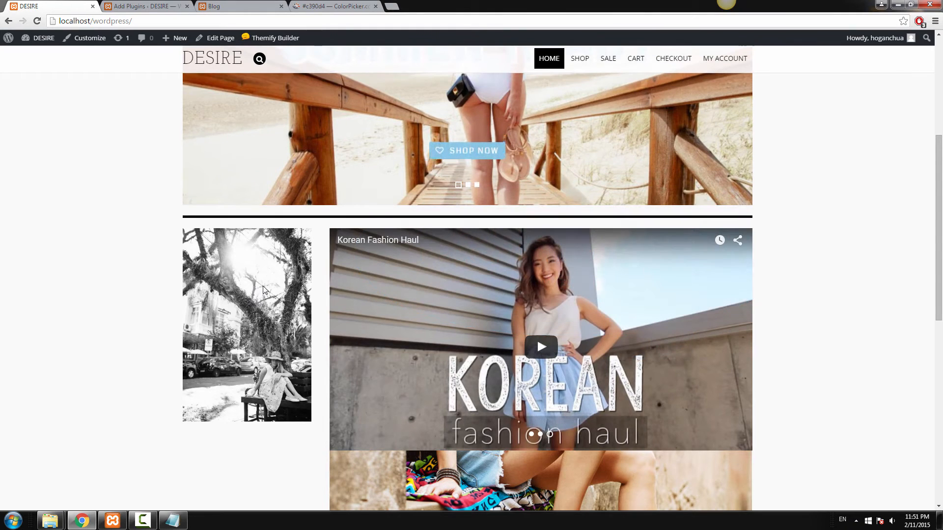
pyautogui.scroll(3)
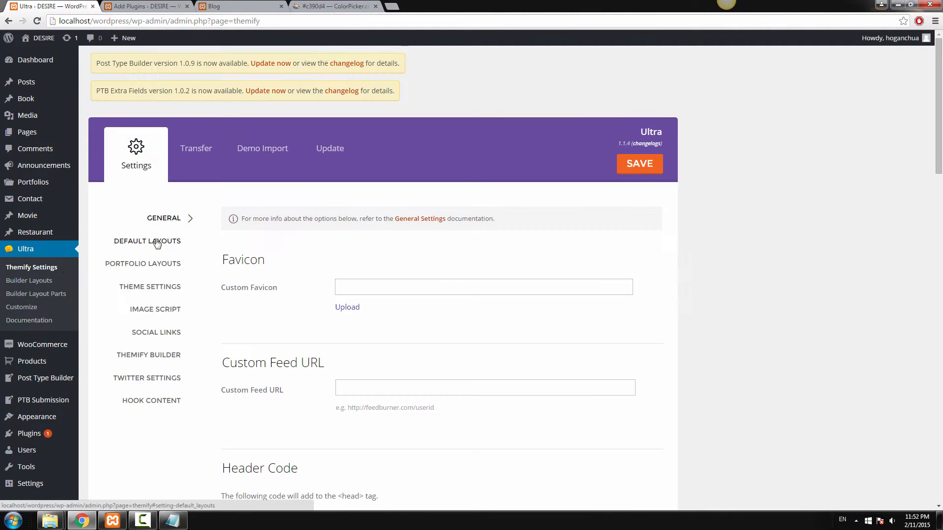
# In Theme Settings, keep Image Filter at None and Image Hover Filter at Grayscale for all images
pyautogui.click(149, 287)
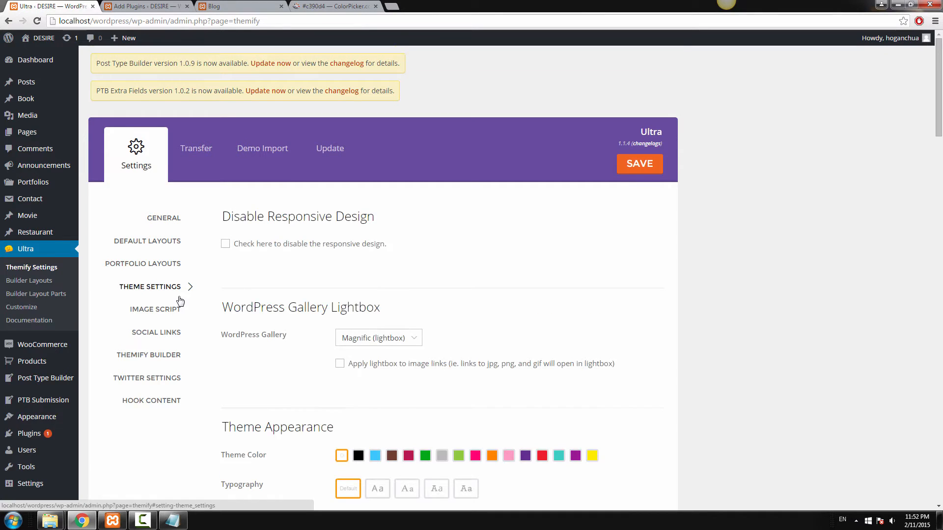
pyautogui.scroll(-3)
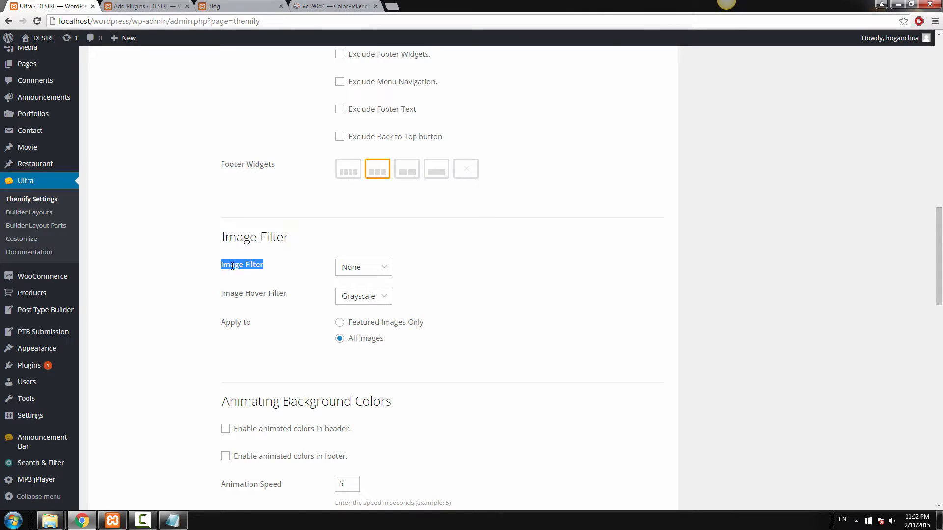
pyautogui.click(364, 267)
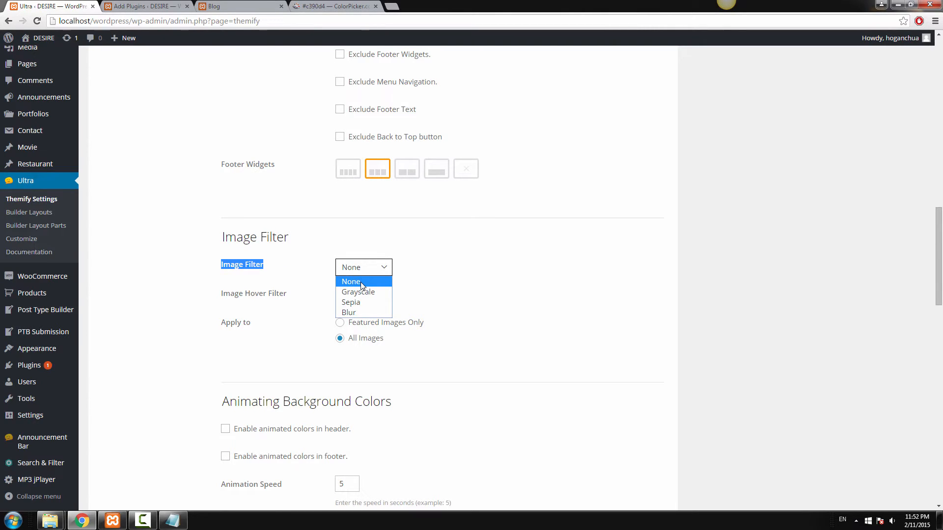
pyautogui.click(360, 292)
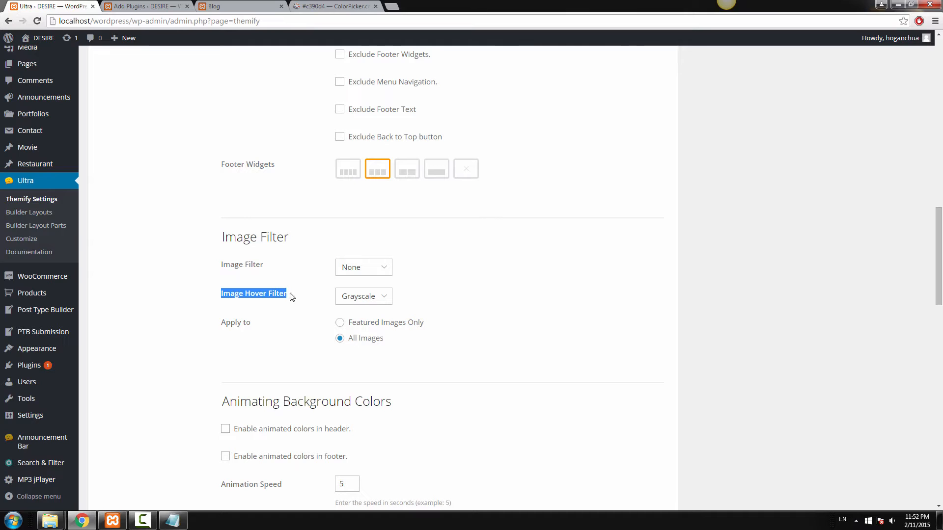
pyautogui.click(364, 297)
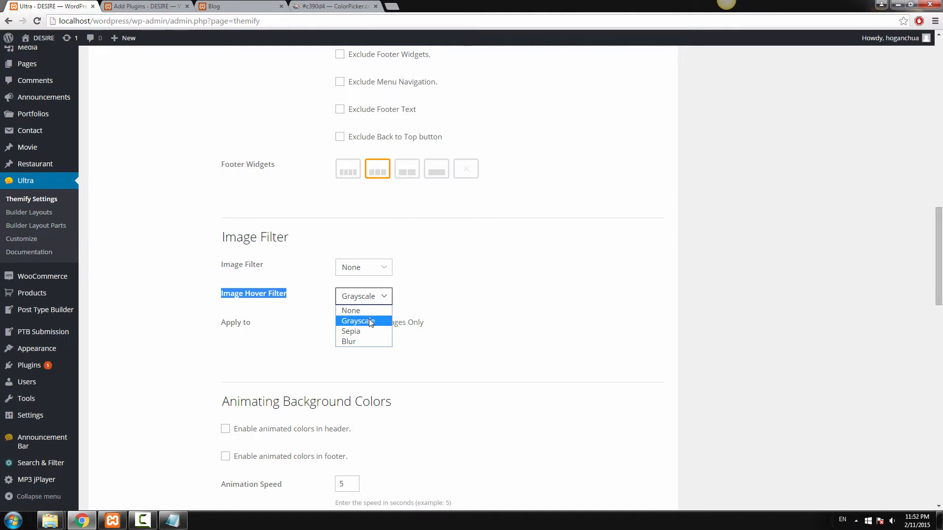
pyautogui.moveTo(372, 315)
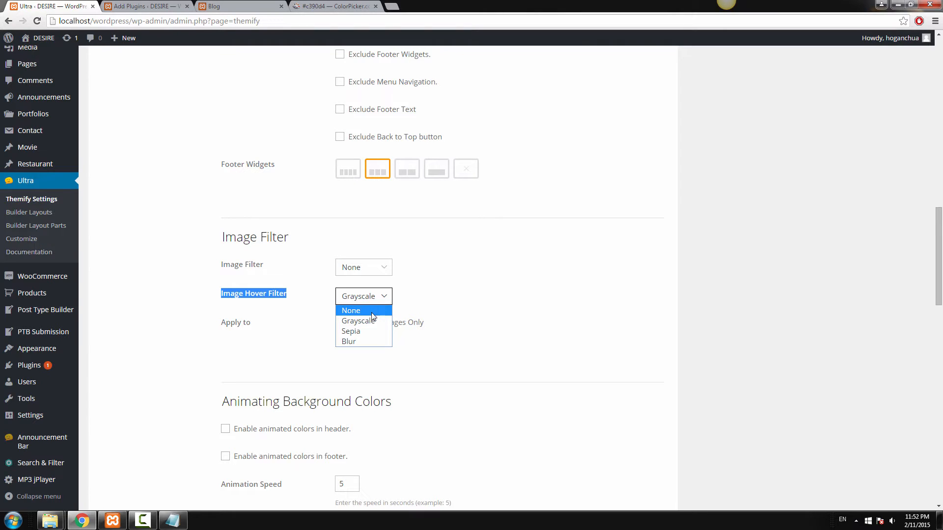
pyautogui.click(358, 321)
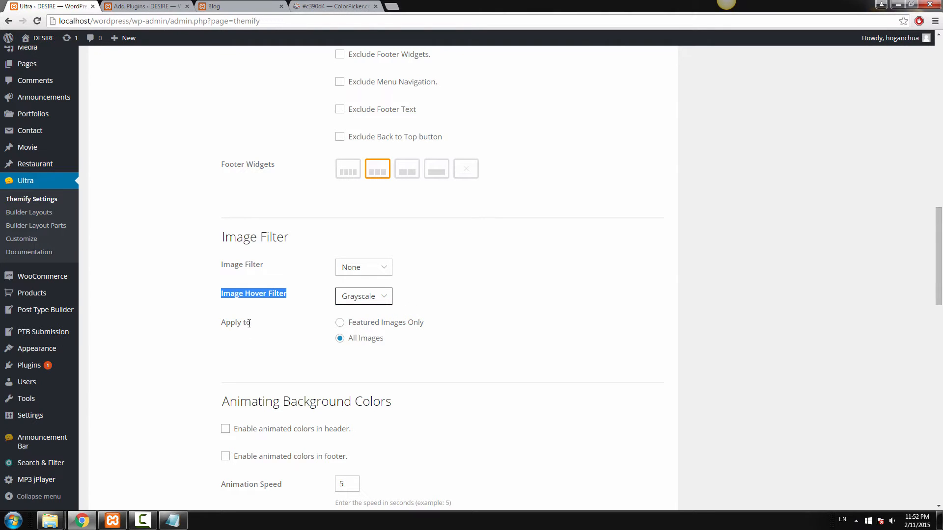
pyautogui.moveTo(361, 325)
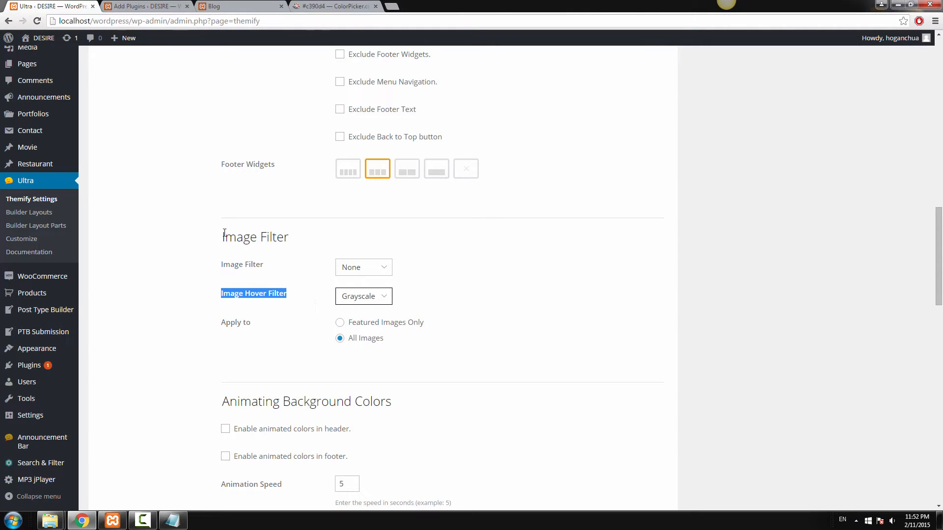
pyautogui.moveTo(278, 237)
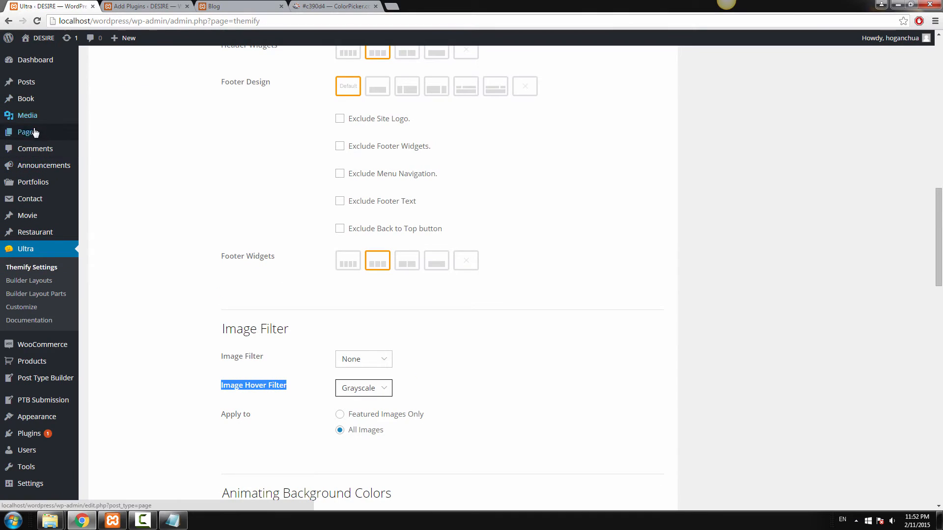
# Edit a page and show its Themify Custom Panel image filter, left at theme default
pyautogui.click(24, 132)
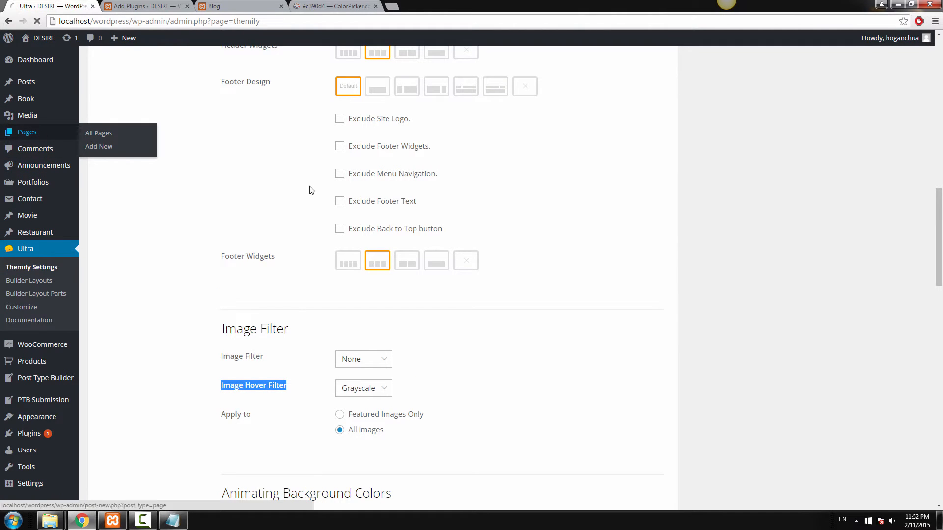
pyautogui.click(98, 133)
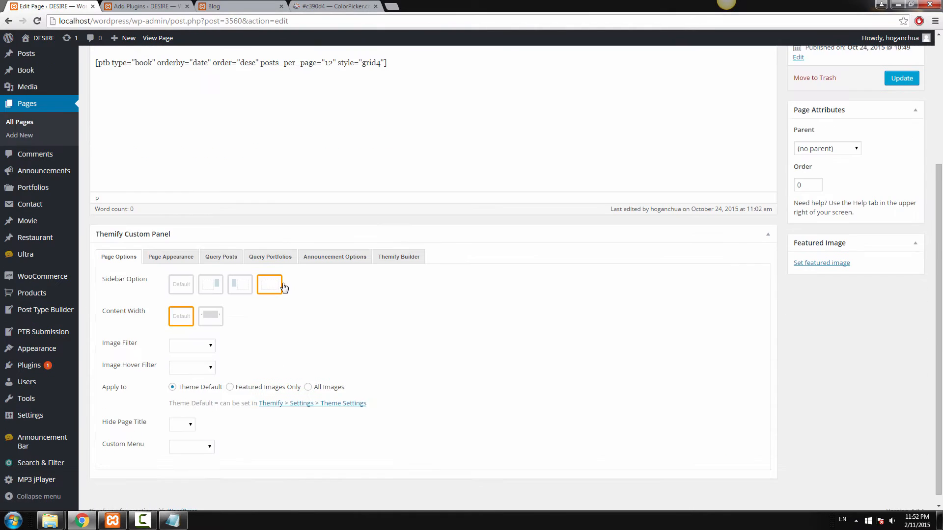
pyautogui.scroll(-3)
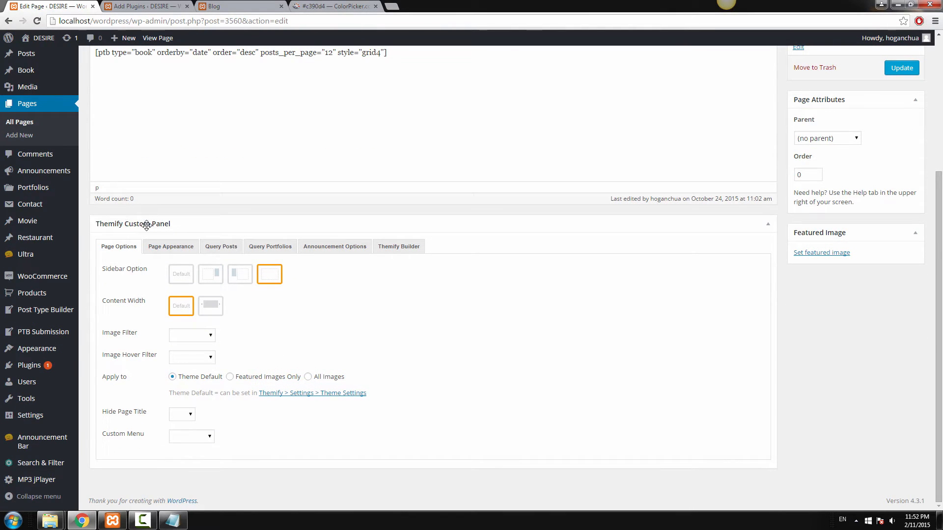
pyautogui.moveTo(128, 334)
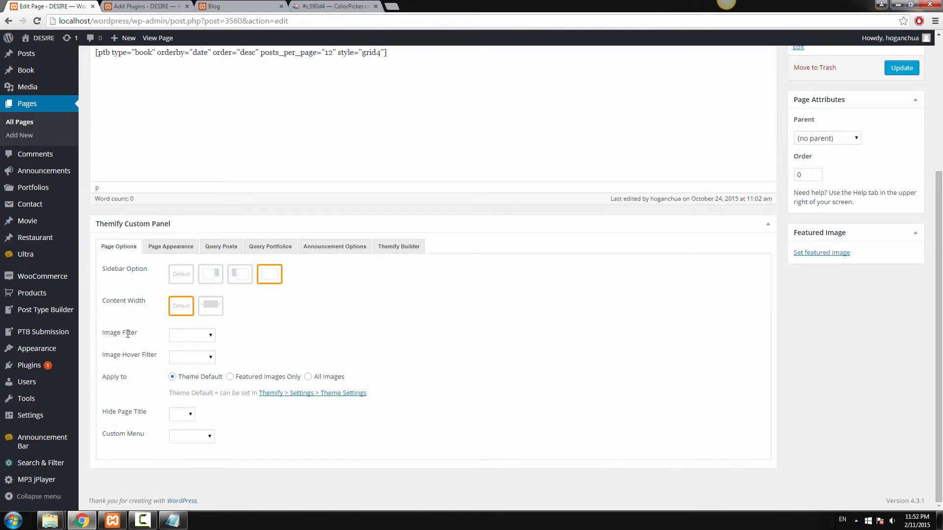
pyautogui.click(192, 335)
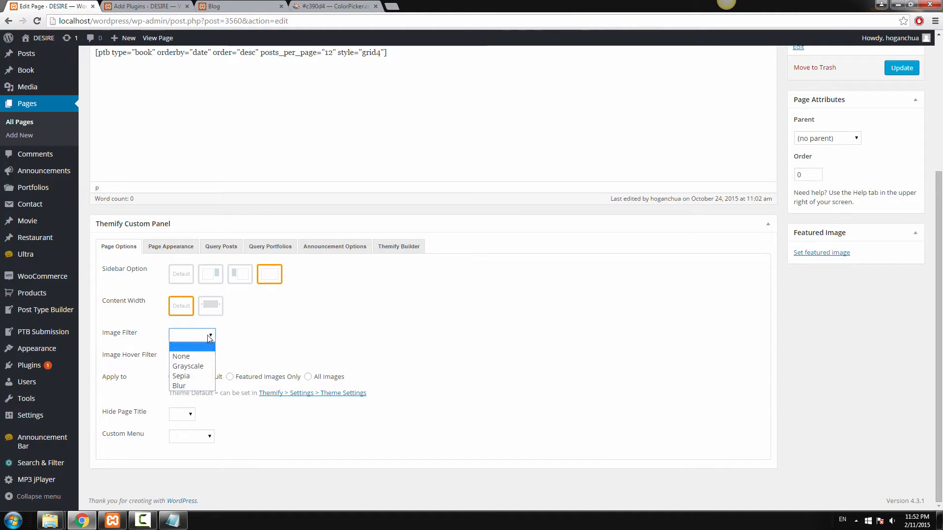
pyautogui.click(193, 358)
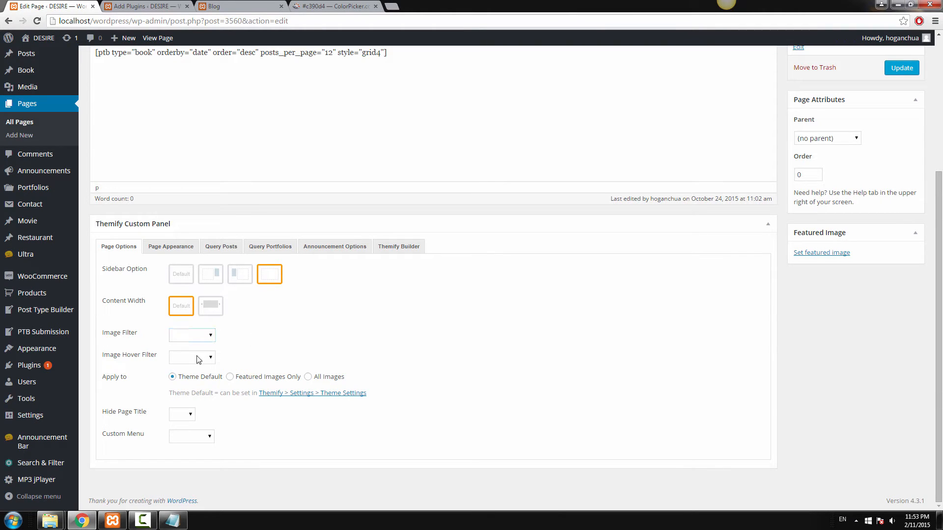
pyautogui.moveTo(200, 350)
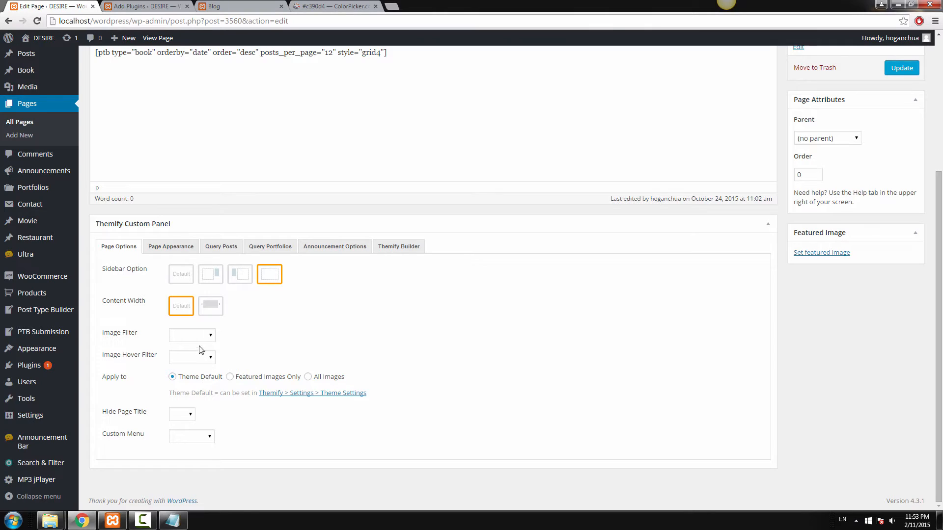
pyautogui.moveTo(279, 351)
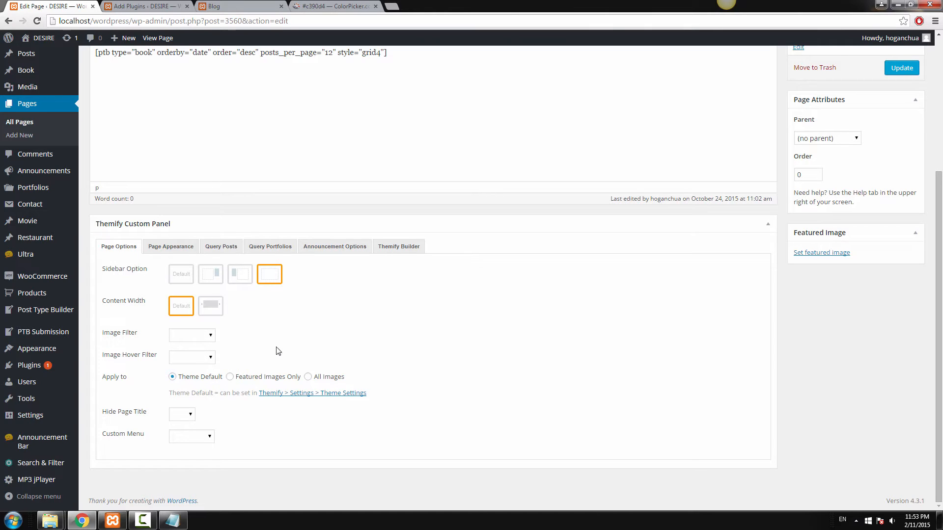
pyautogui.moveTo(179, 340)
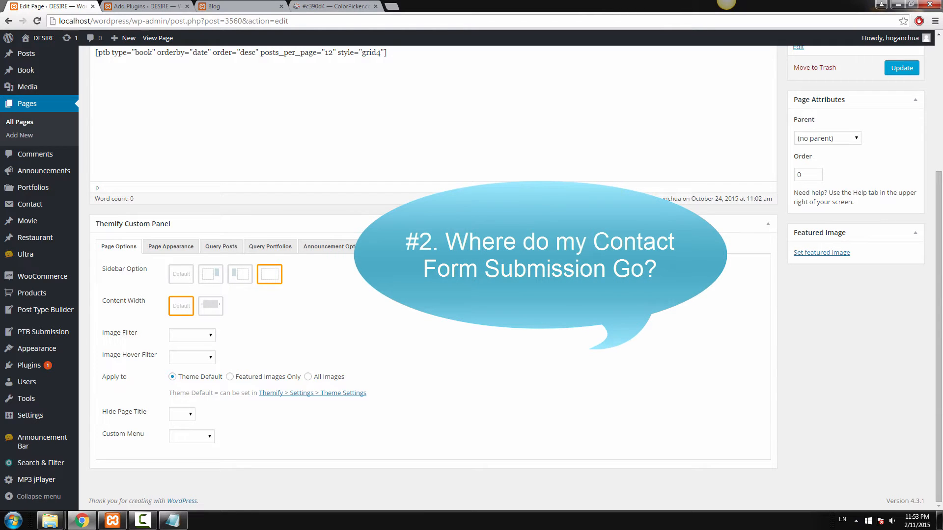
pyautogui.moveTo(113, 257)
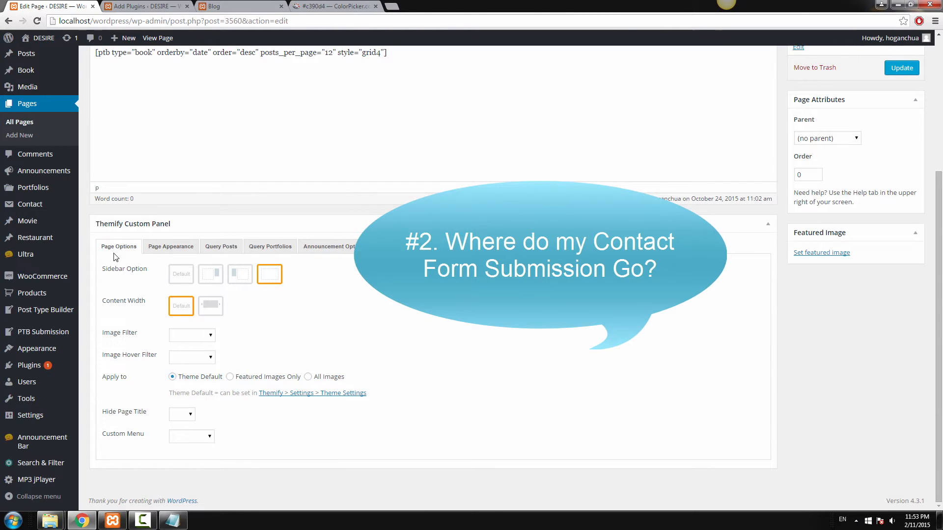
pyautogui.moveTo(29, 204)
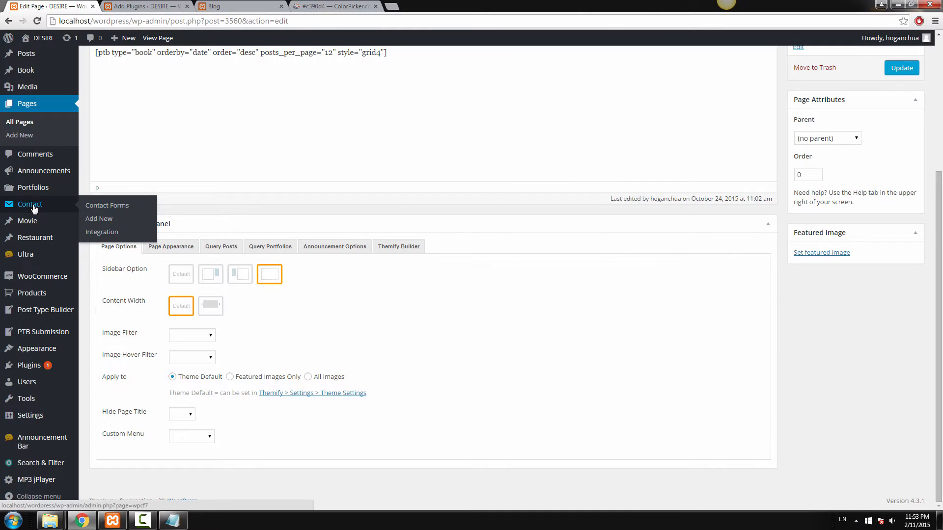
# Show Contact form 1's Mail settings and select the To address receiving submissions
pyautogui.click(106, 206)
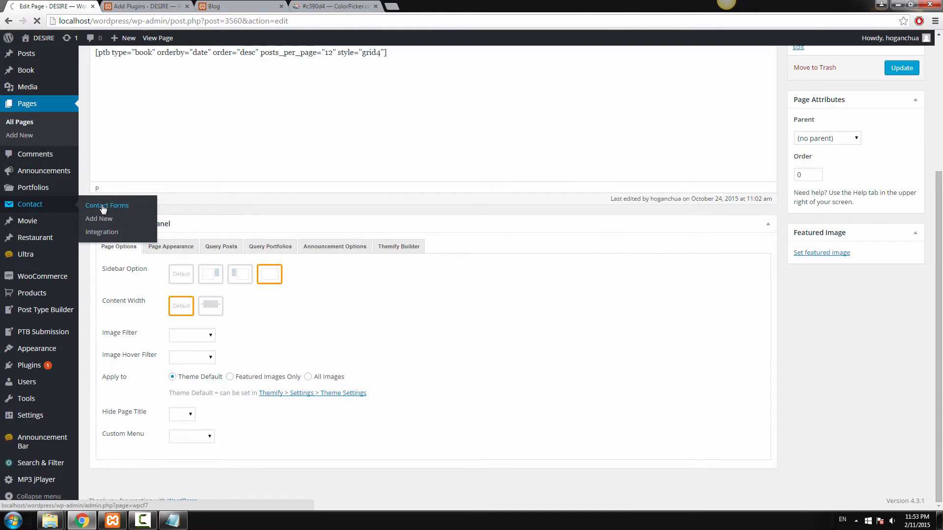
pyautogui.click(106, 205)
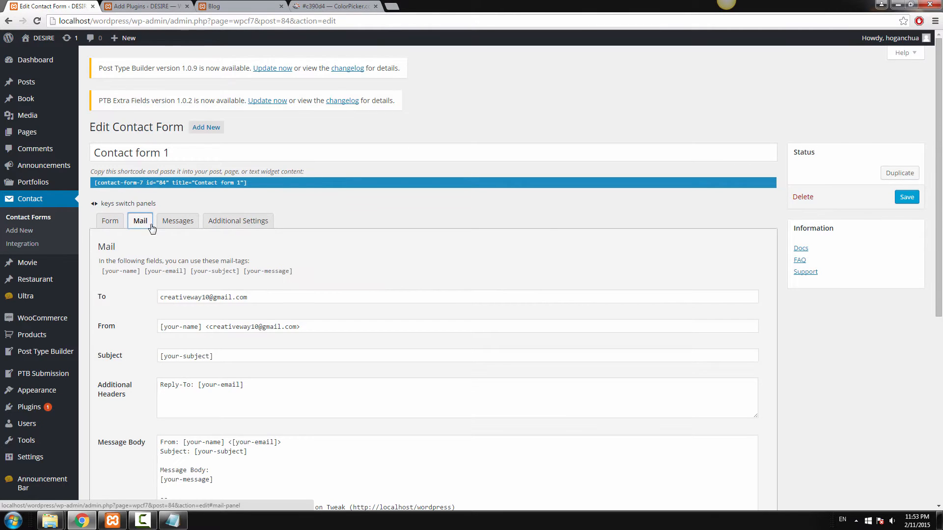
pyautogui.tripleClick(203, 297)
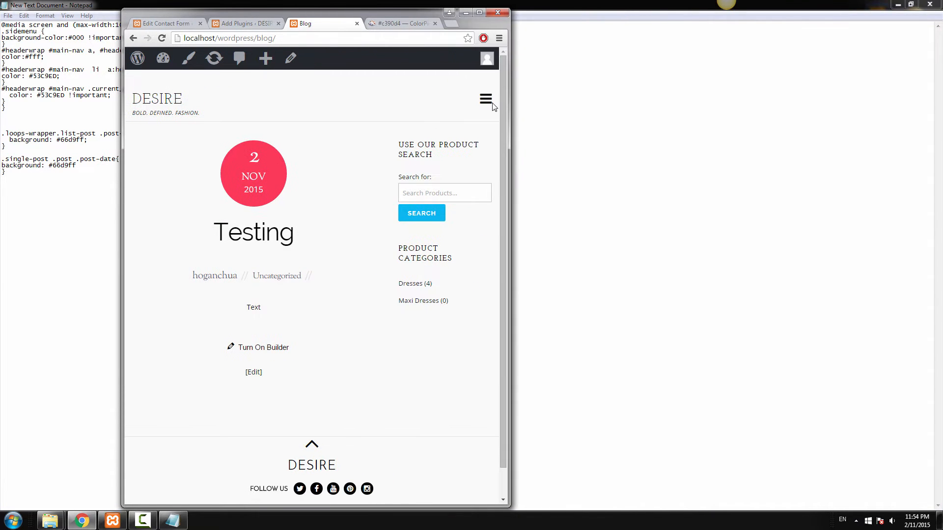
# Open the hamburger side menu on the mobile-width Blog page
pyautogui.click(485, 98)
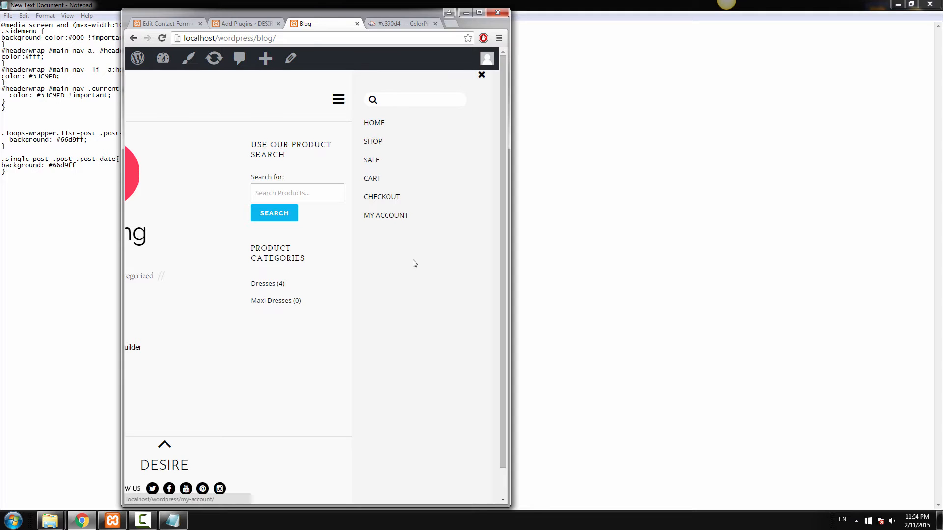
pyautogui.moveTo(378, 137)
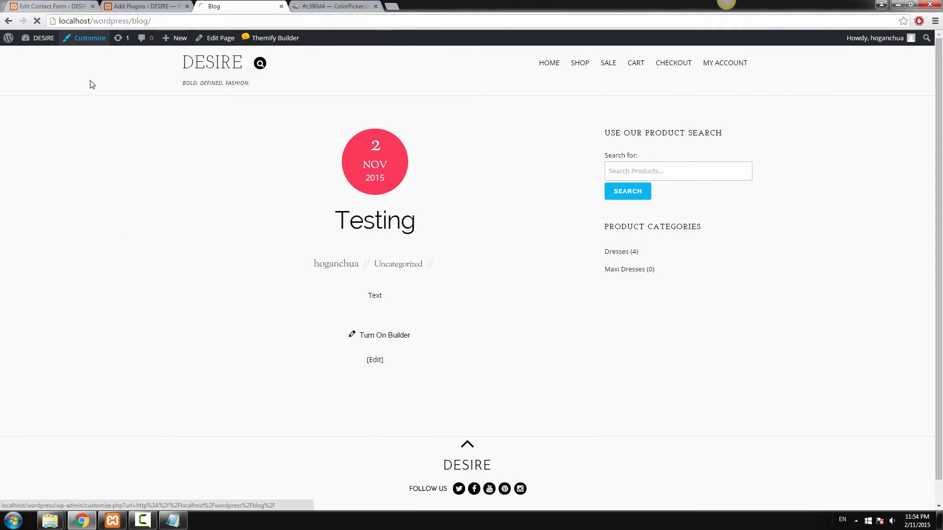
# Paste the mobile side-menu and header link colour rules from Notepad into Custom CSS
pyautogui.click(90, 37)
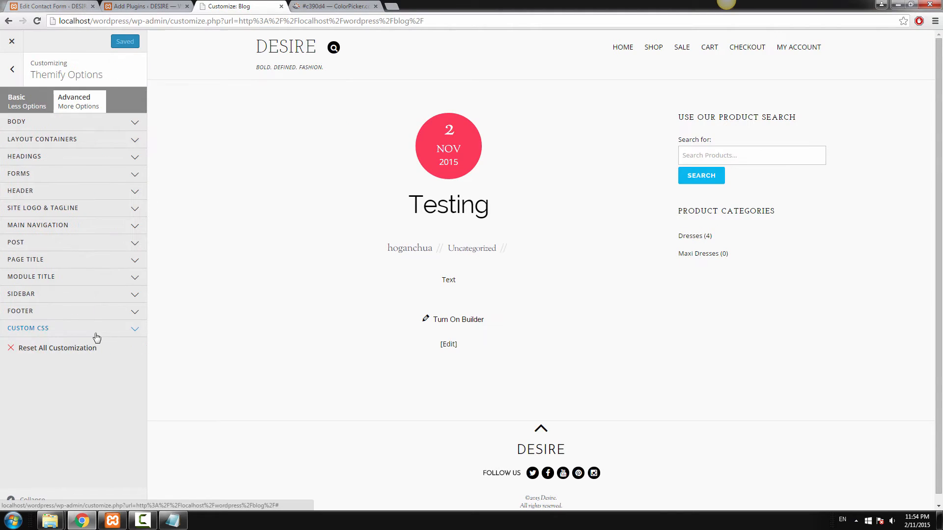
pyautogui.click(28, 328)
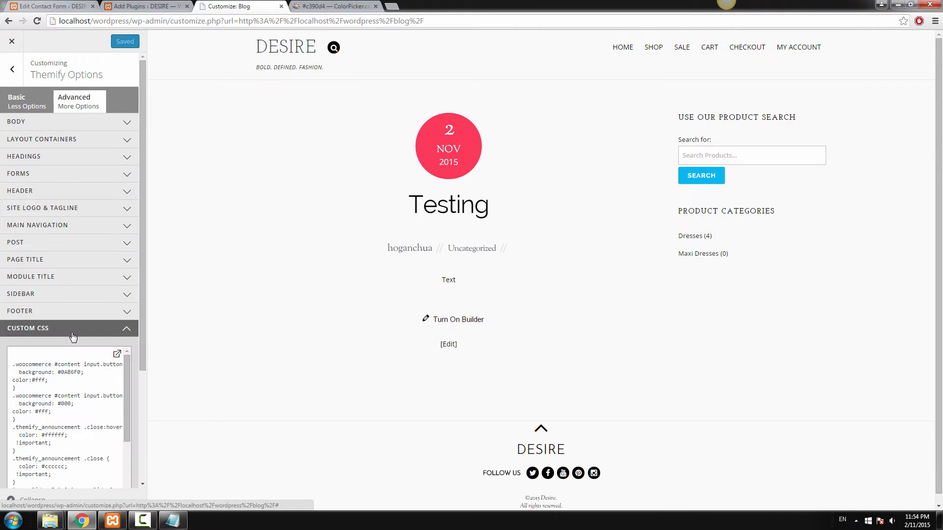
pyautogui.click(74, 386)
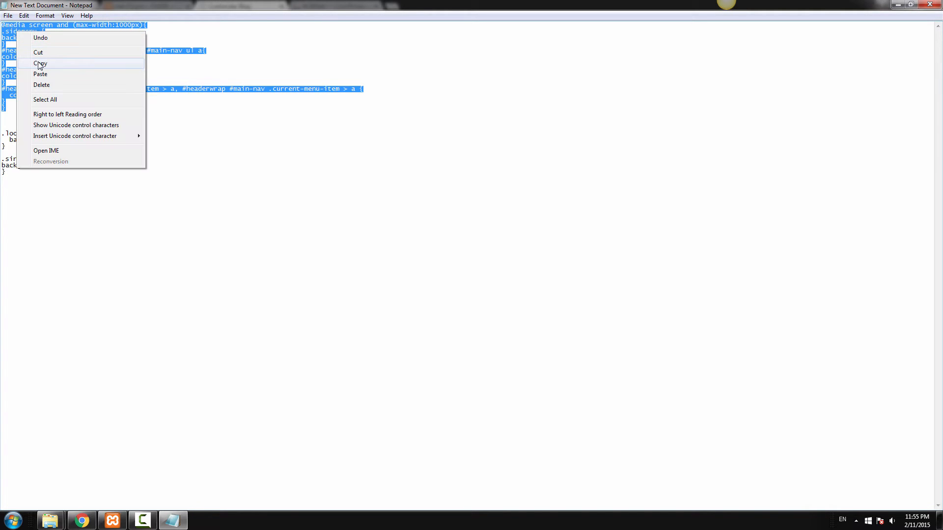
pyautogui.click(39, 63)
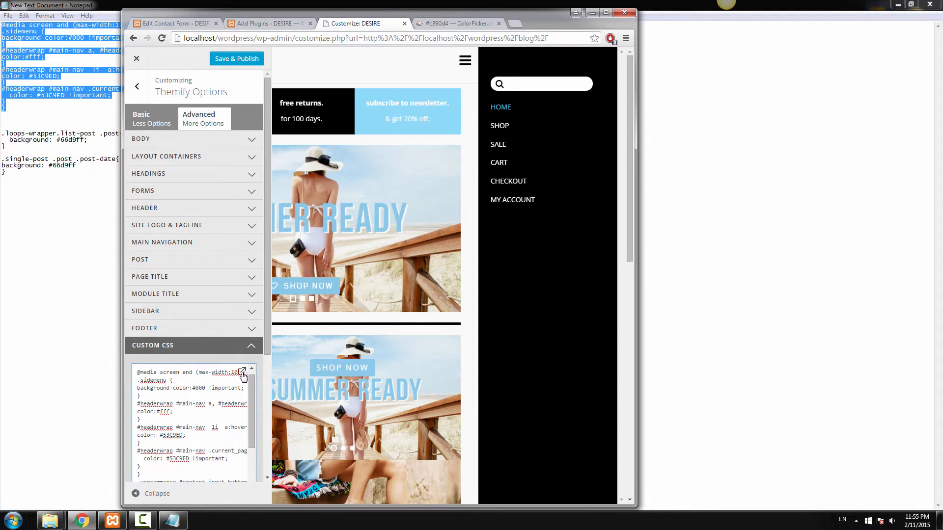
# Expand the CSS editor and set the side-menu background magenta and links yellow from colorpicker.com
pyautogui.click(242, 373)
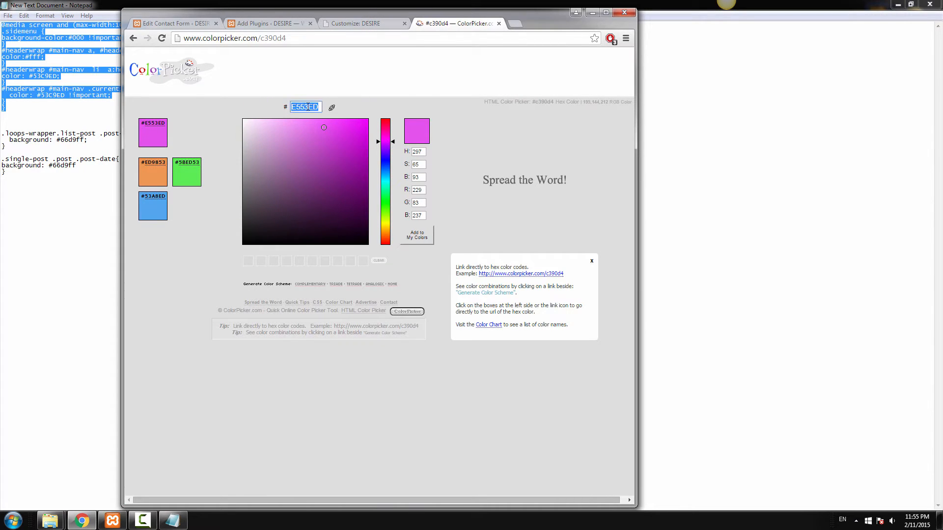
pyautogui.click(272, 24)
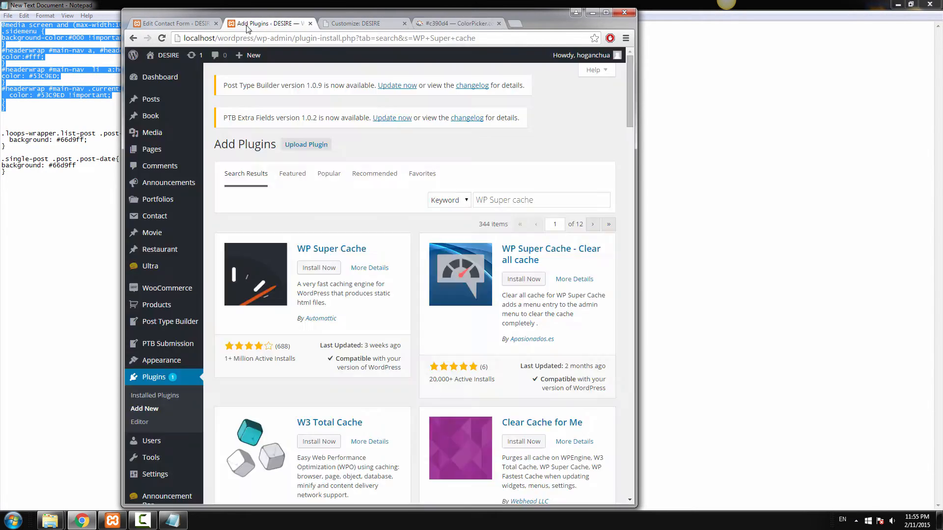
pyautogui.click(355, 24)
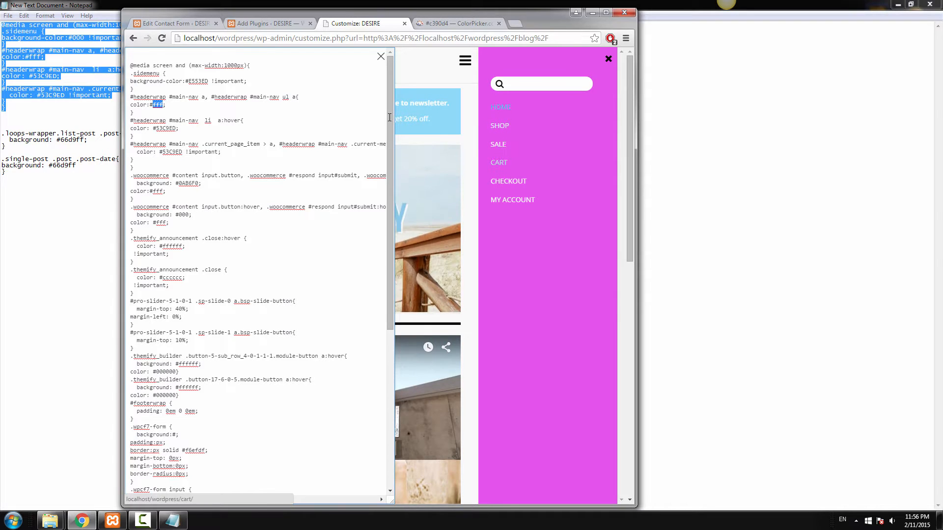
pyautogui.click(459, 23)
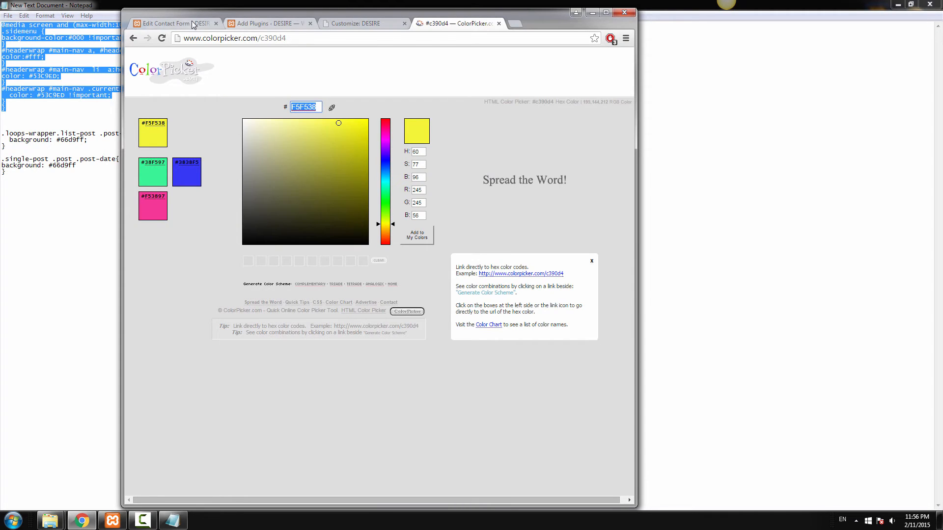
pyautogui.click(360, 24)
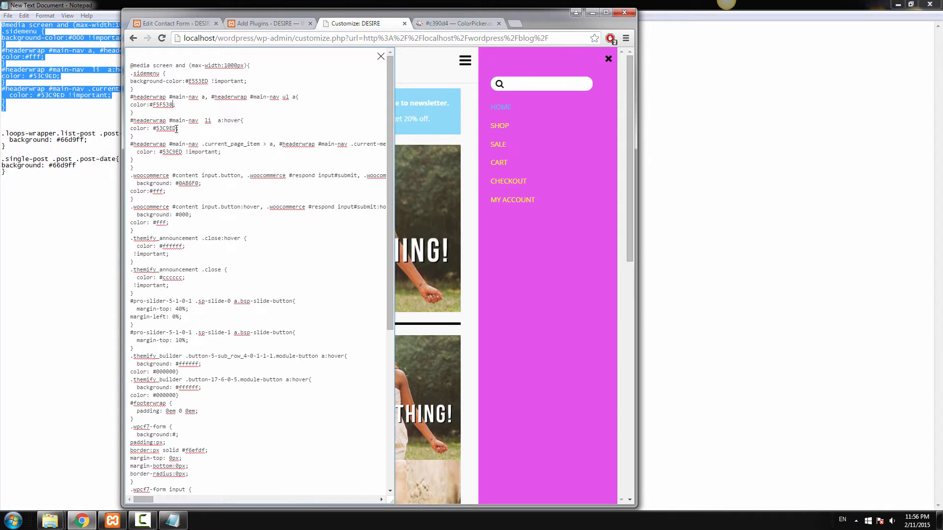
# Set the side-menu hover and current-page link colours to black (#000000)
pyautogui.doubleClick(169, 128)
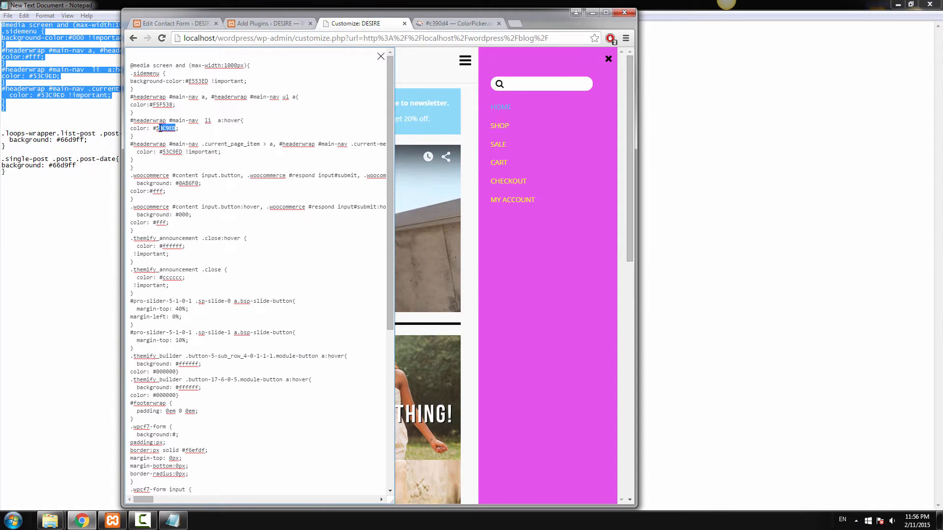
pyautogui.click(458, 23)
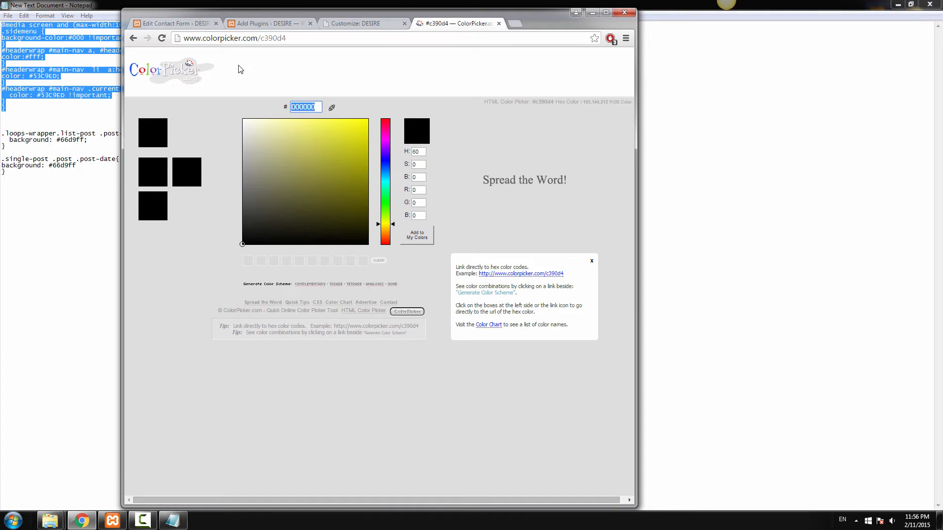
pyautogui.click(358, 24)
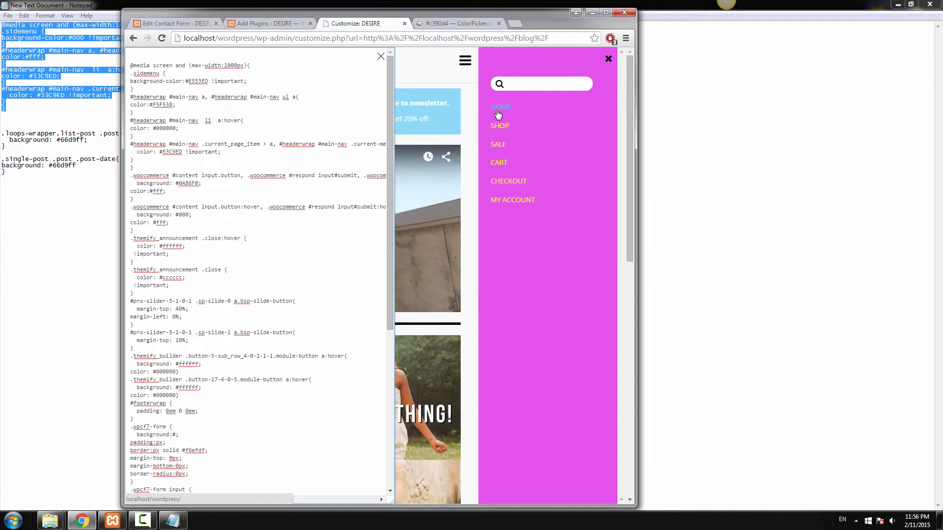
pyautogui.doubleClick(171, 151)
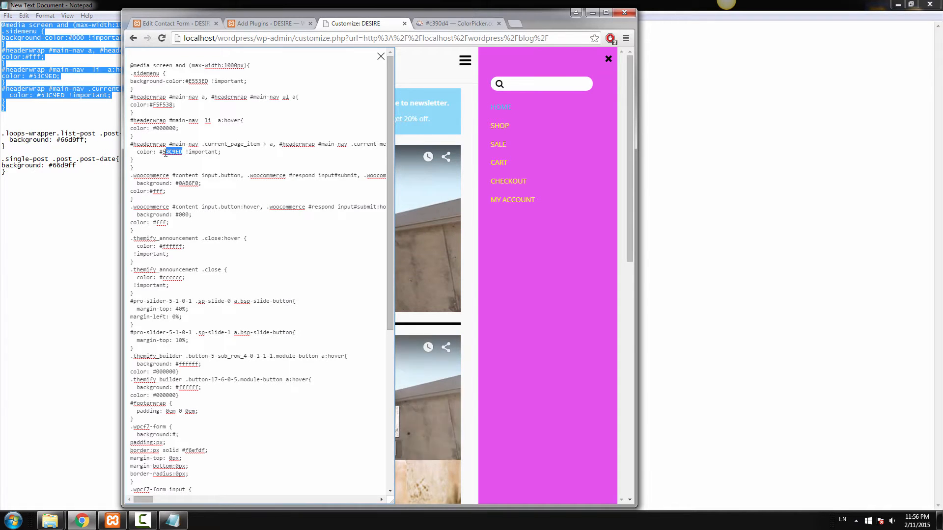
pyautogui.write('#000000')
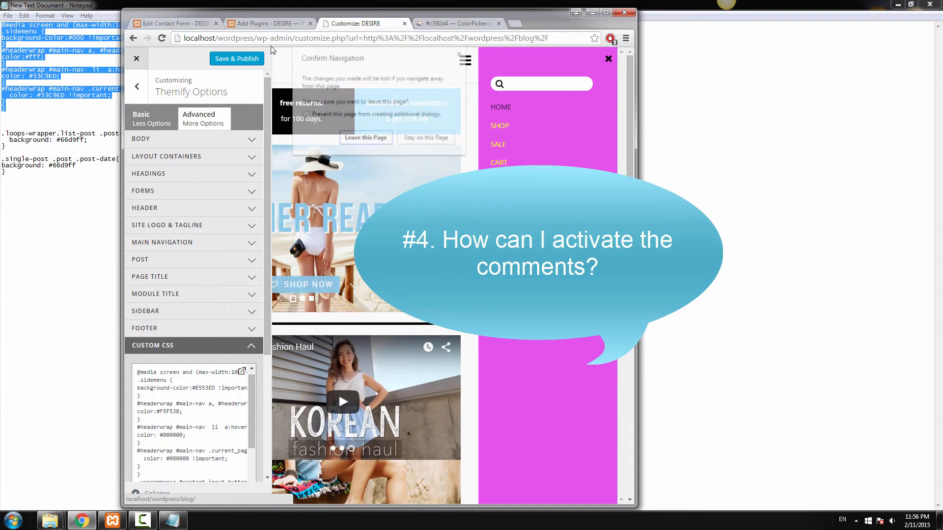
# Leave the Customizer and show Themify Settings > Default Layouts
pyautogui.click(365, 137)
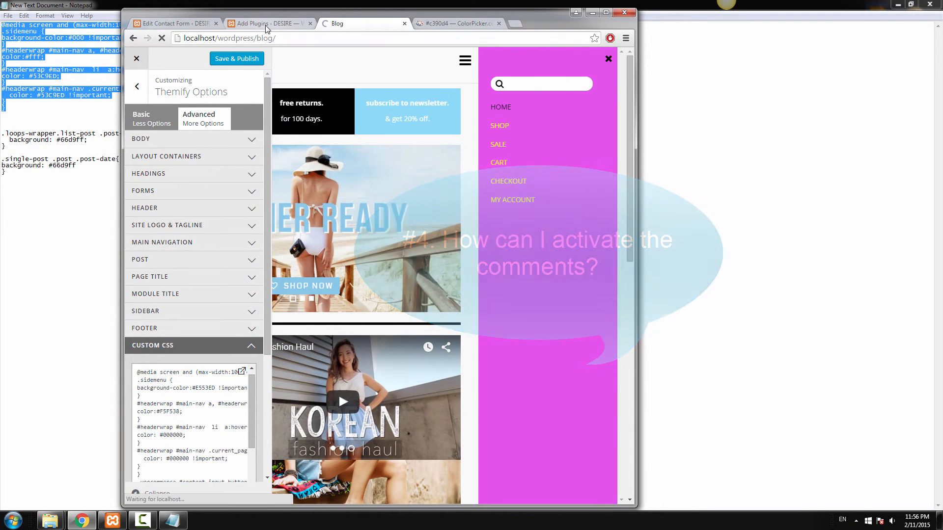
pyautogui.click(169, 24)
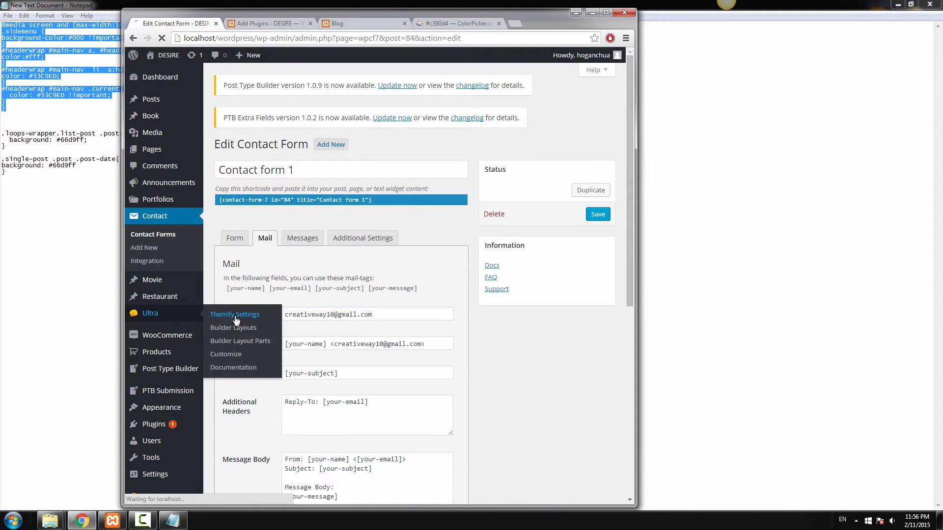
pyautogui.click(234, 314)
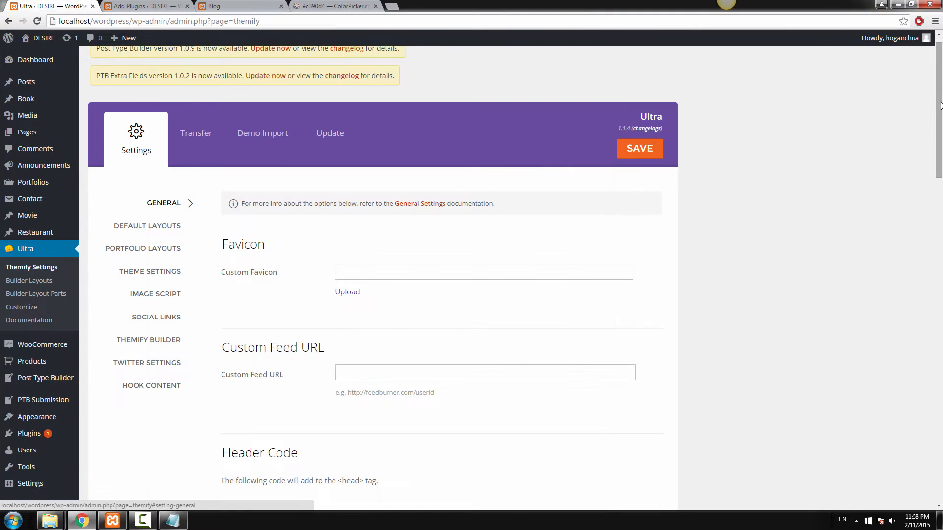
pyautogui.click(148, 226)
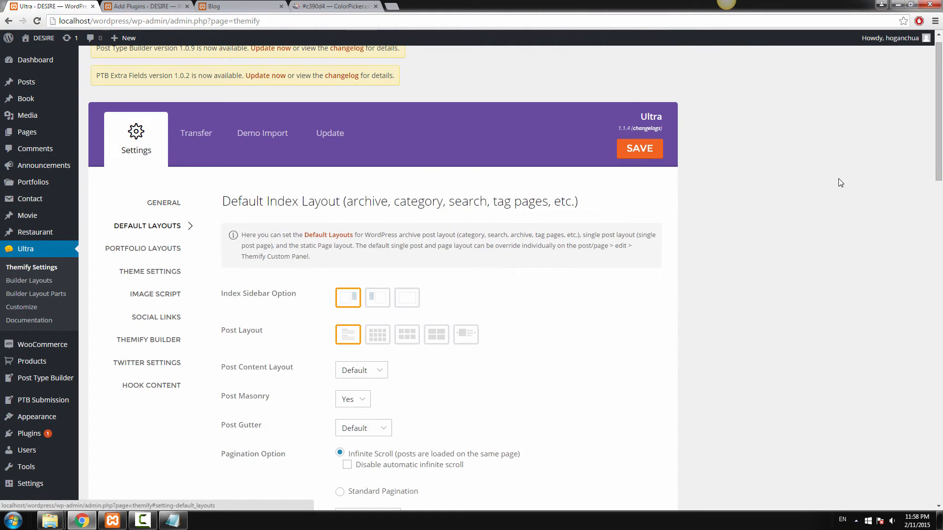
# Disable comments in all pages under Page Comments and save the settings
pyautogui.scroll(-3)
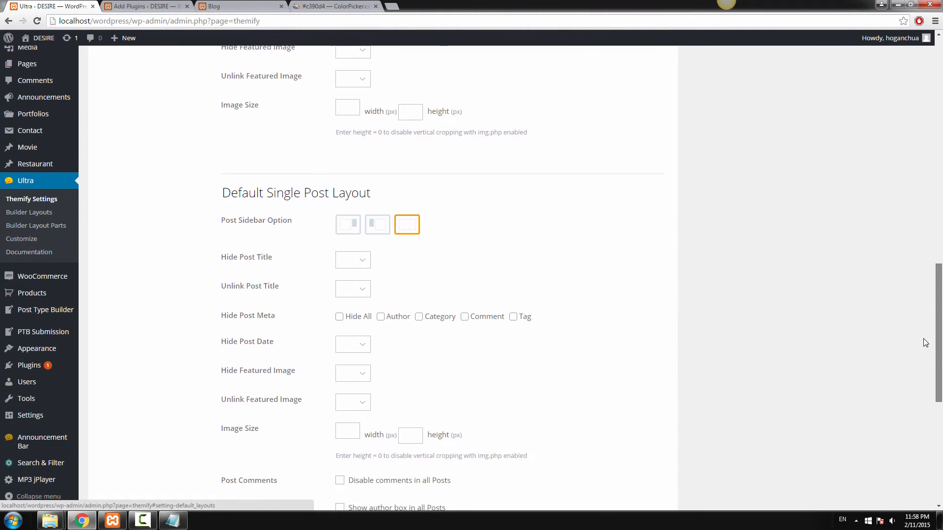
pyautogui.scroll(-3)
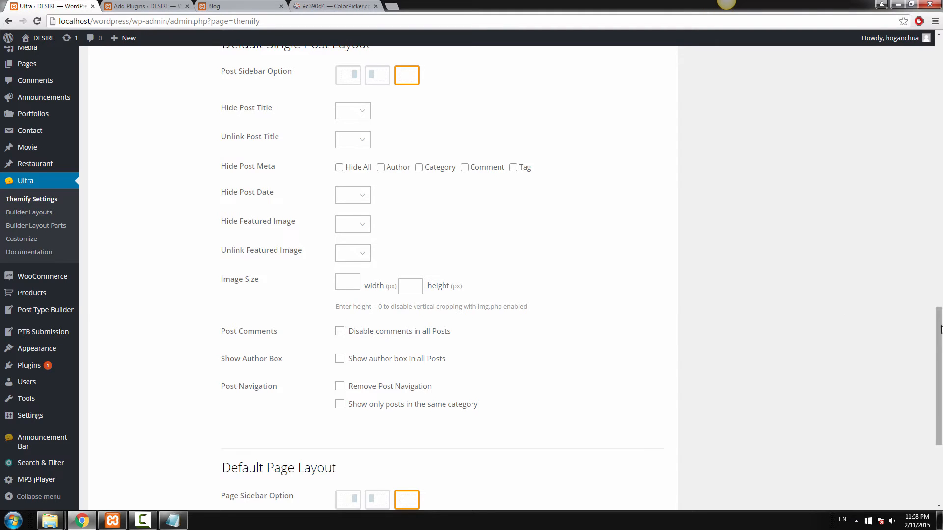
pyautogui.scroll(-3)
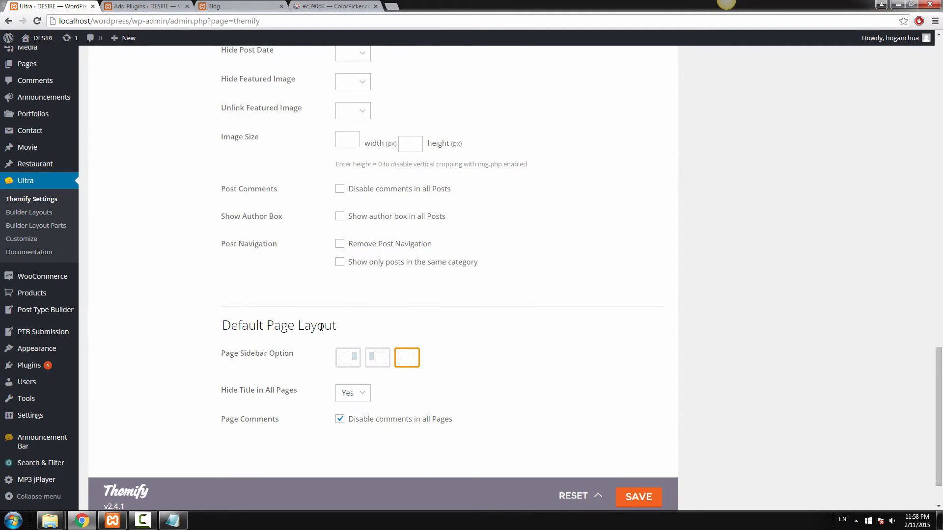
pyautogui.moveTo(341, 430)
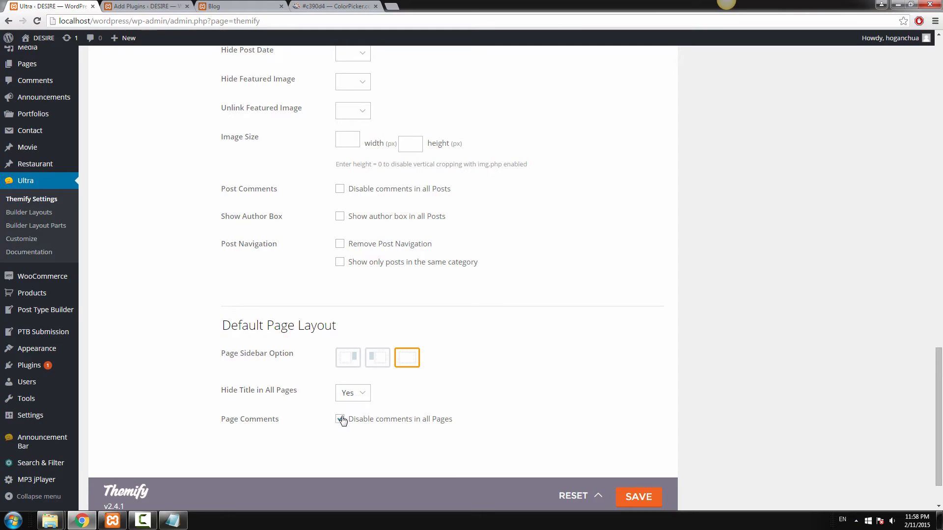
pyautogui.click(340, 419)
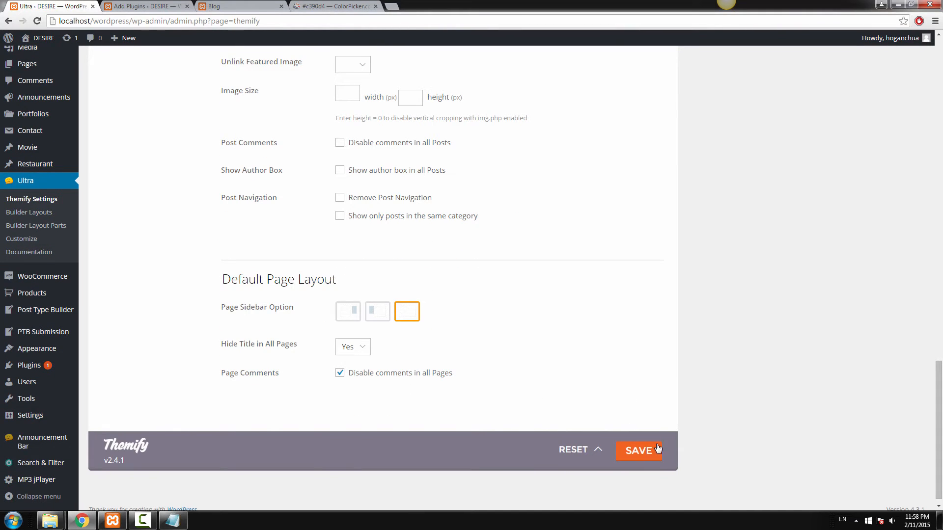
pyautogui.click(638, 451)
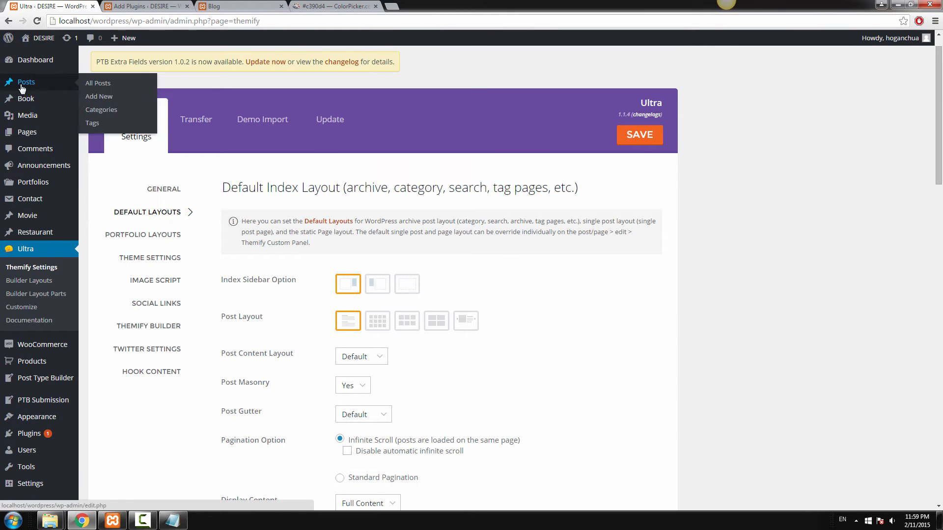
# Edit the Testing post and enable the Discussion box in Screen Options
pyautogui.click(99, 82)
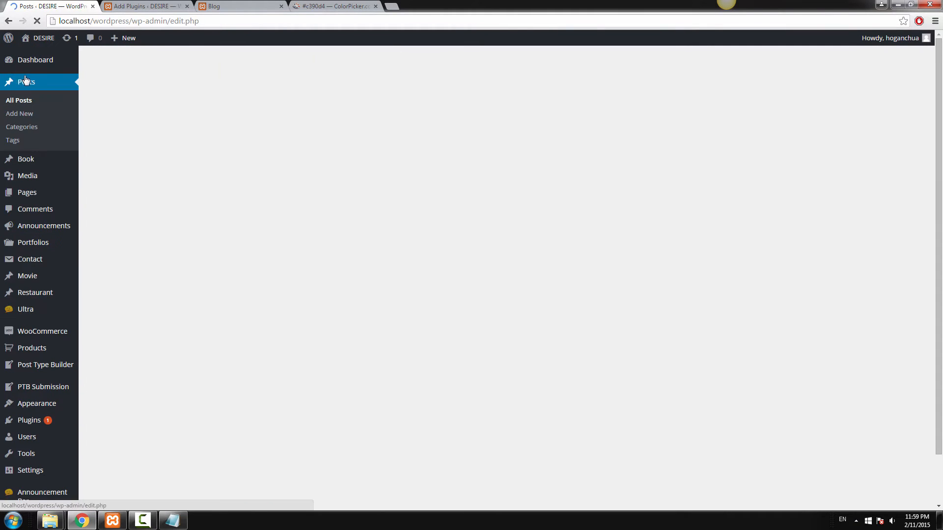
pyautogui.click(25, 83)
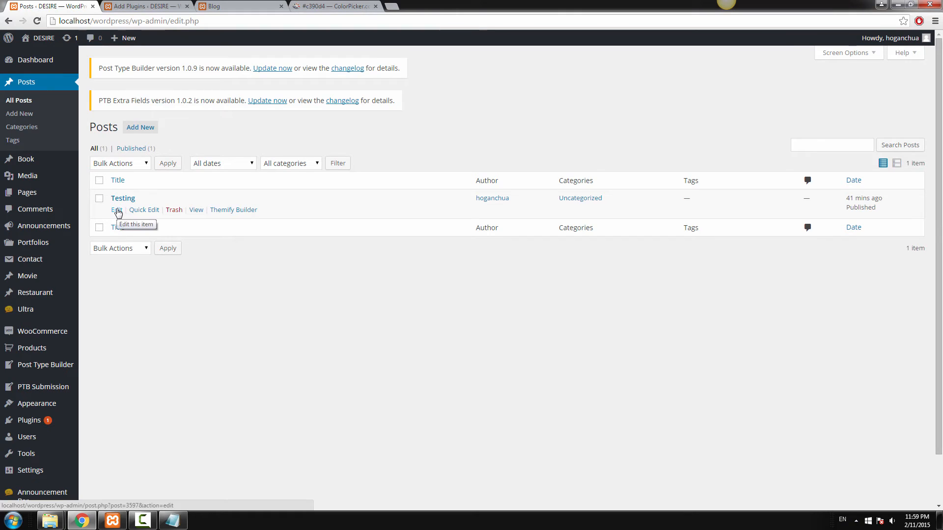
pyautogui.click(114, 209)
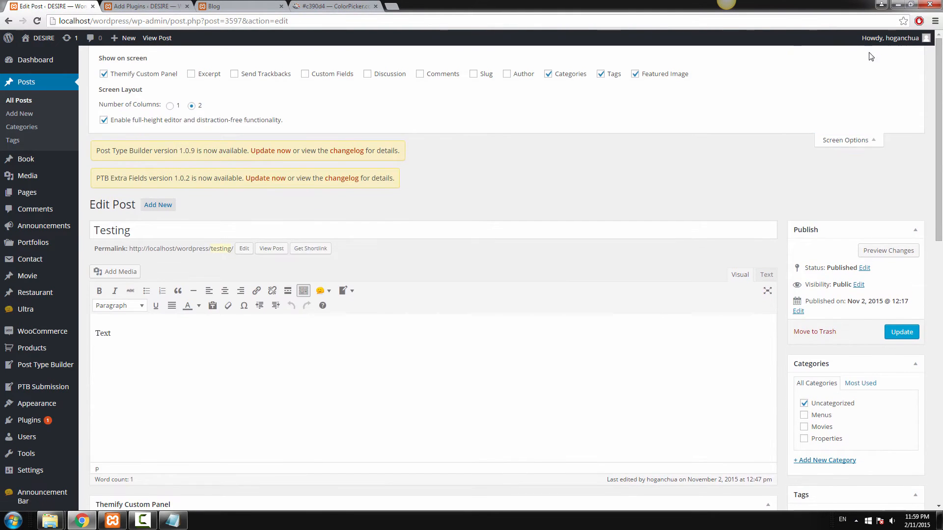
pyautogui.click(367, 72)
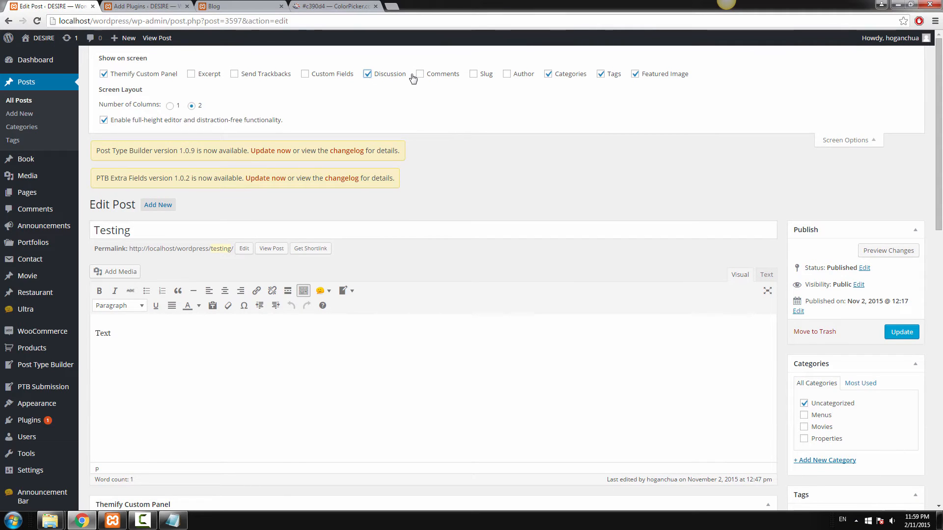
# Allow comments on the Testing post and update it
pyautogui.scroll(-3)
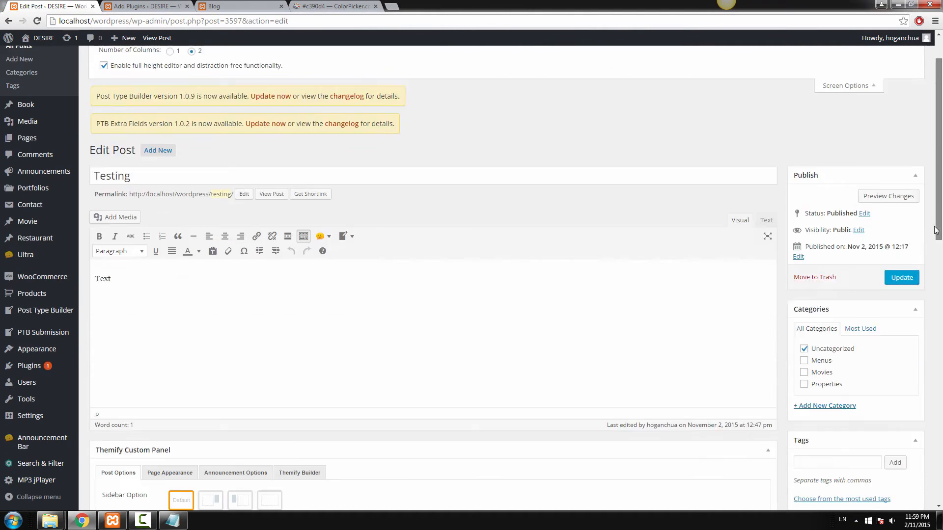
pyautogui.scroll(-3)
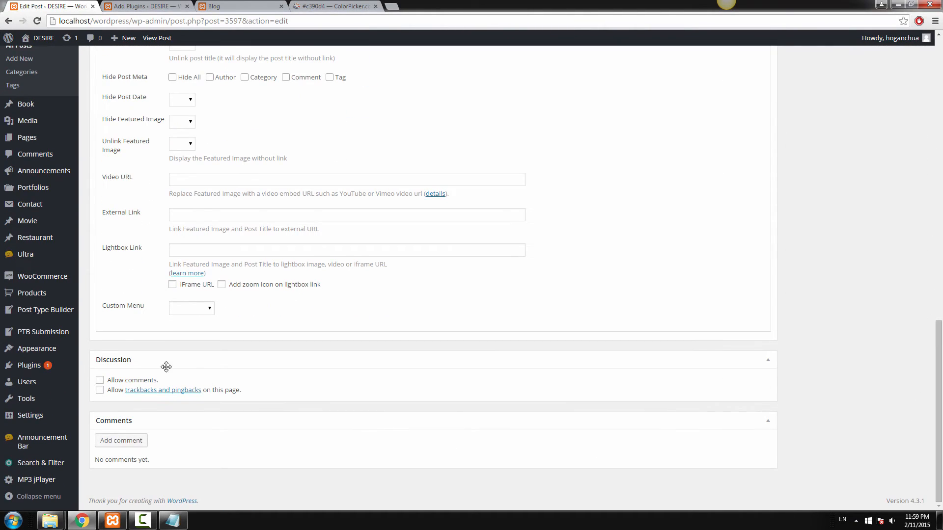
pyautogui.click(100, 380)
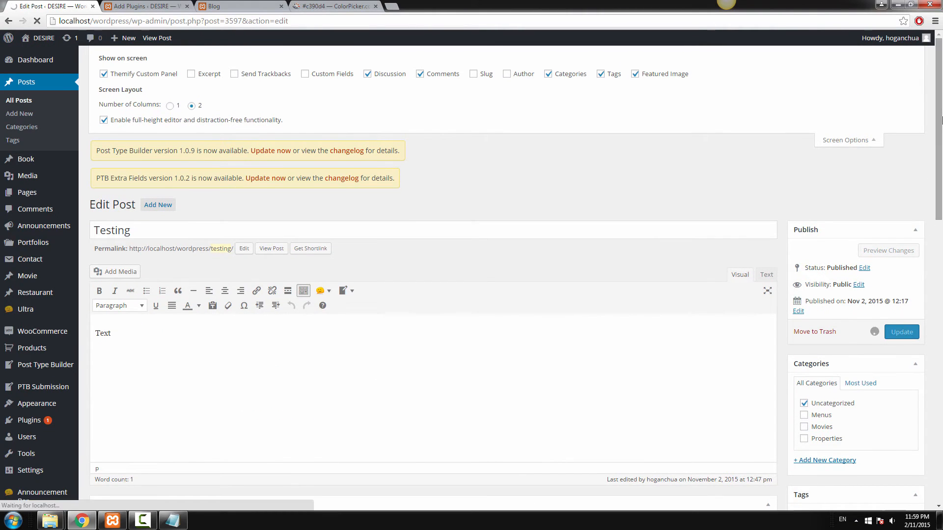
pyautogui.click(902, 332)
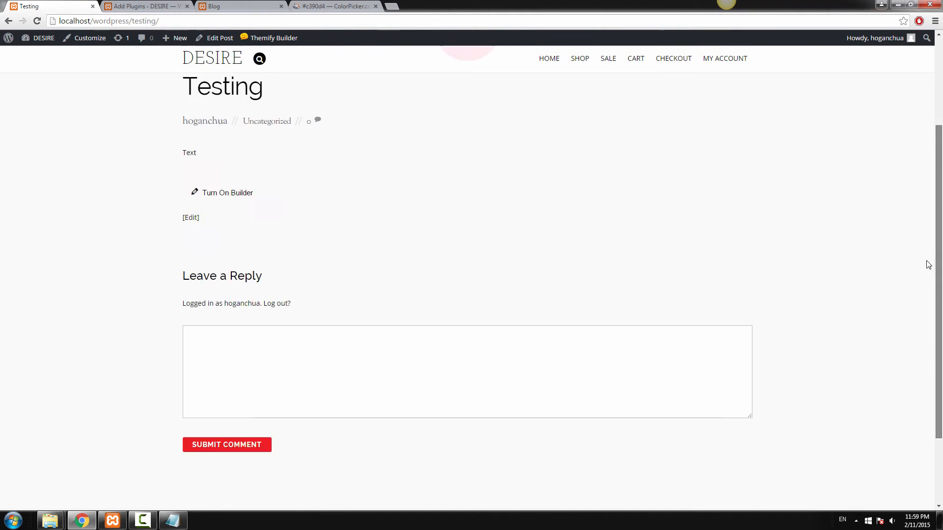
pyautogui.scroll(-3)
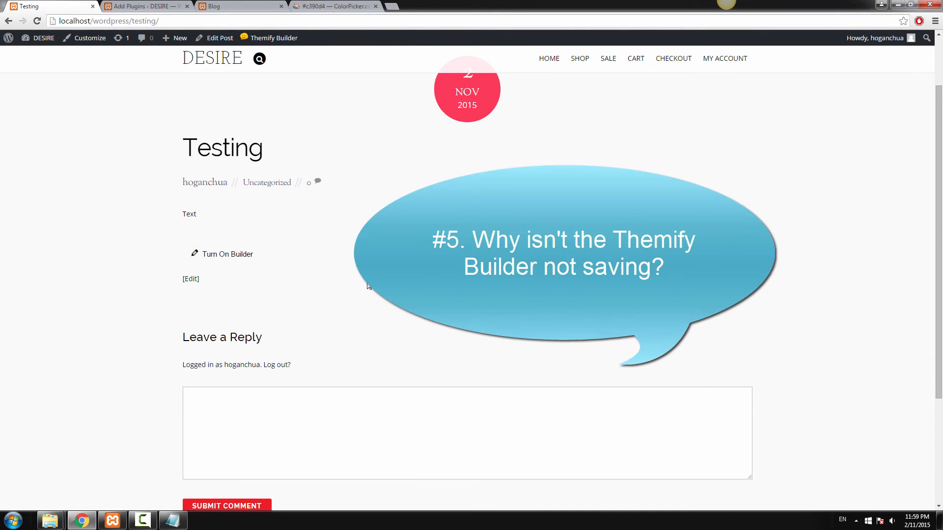
pyautogui.moveTo(371, 293)
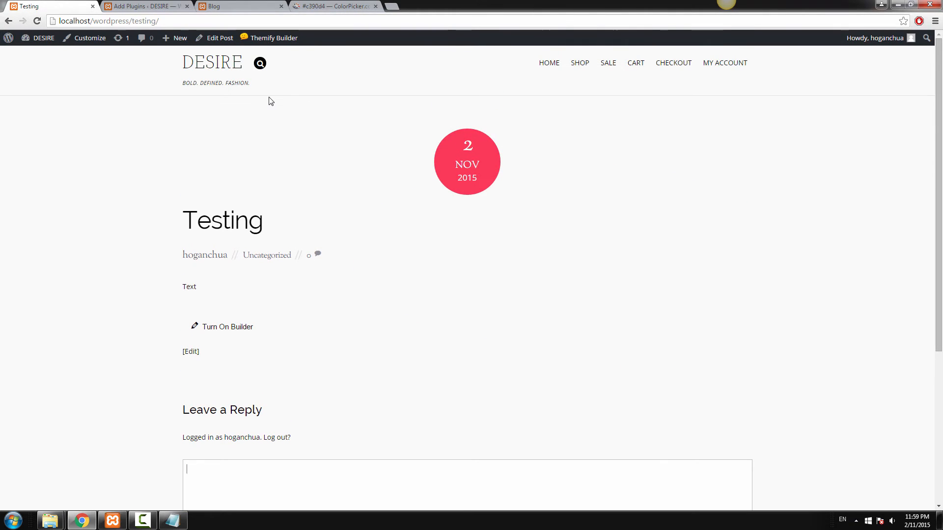
pyautogui.moveTo(126, 85)
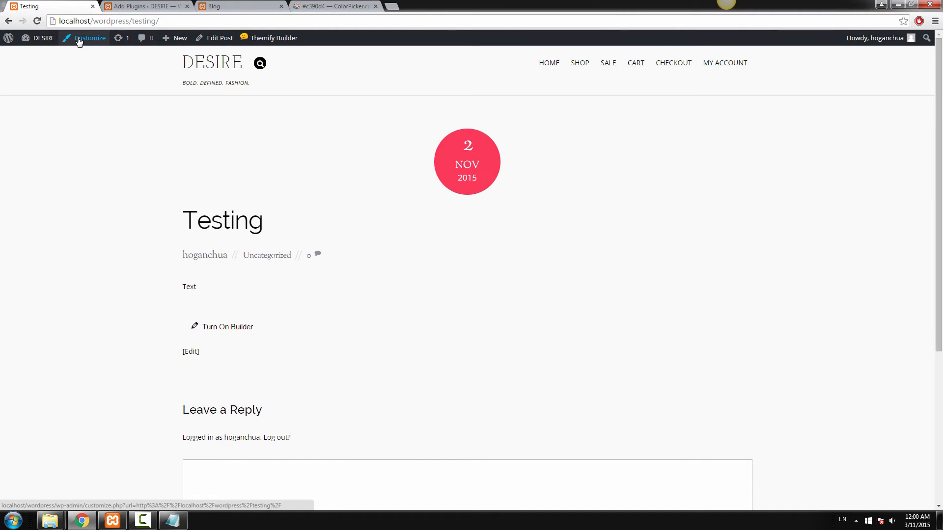
# Set the Site Logo & Tagline colour to #ff0000, Save & Publish, and close the Customizer
pyautogui.click(90, 37)
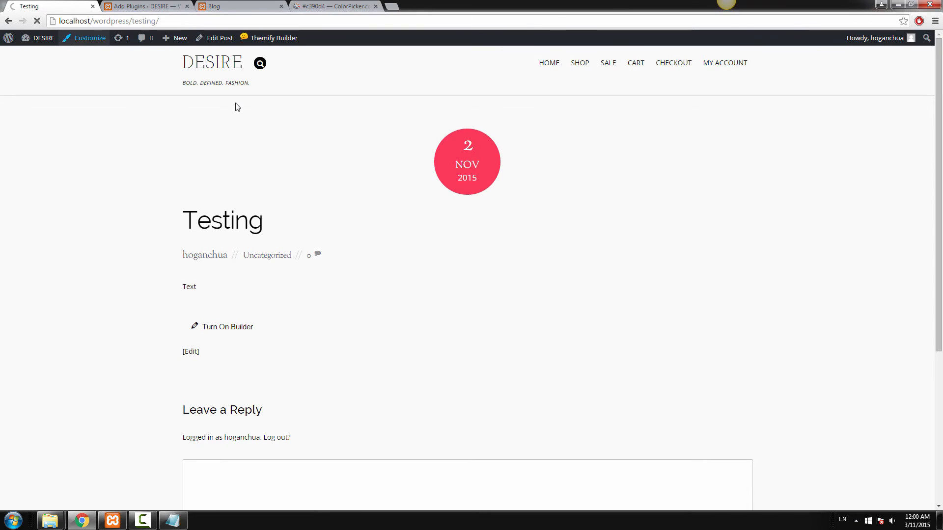
pyautogui.click(90, 38)
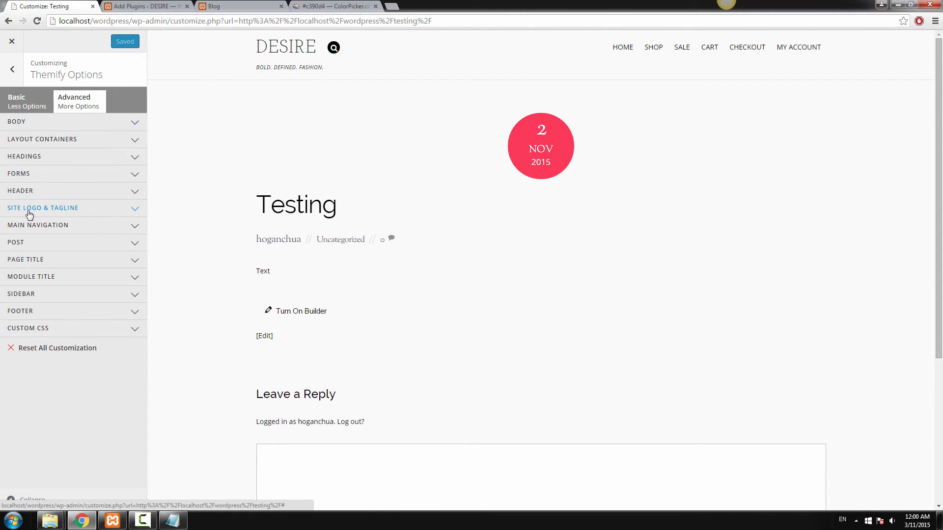
pyautogui.click(43, 208)
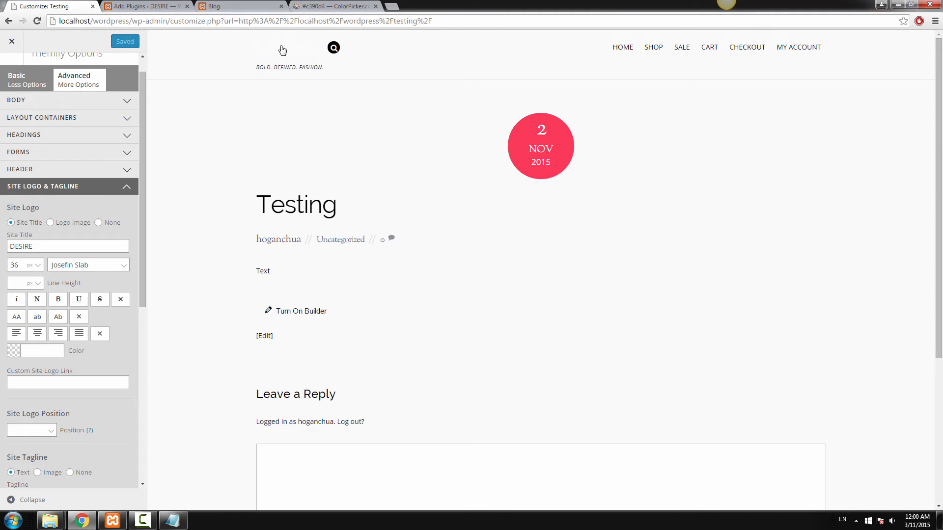
pyautogui.click(16, 351)
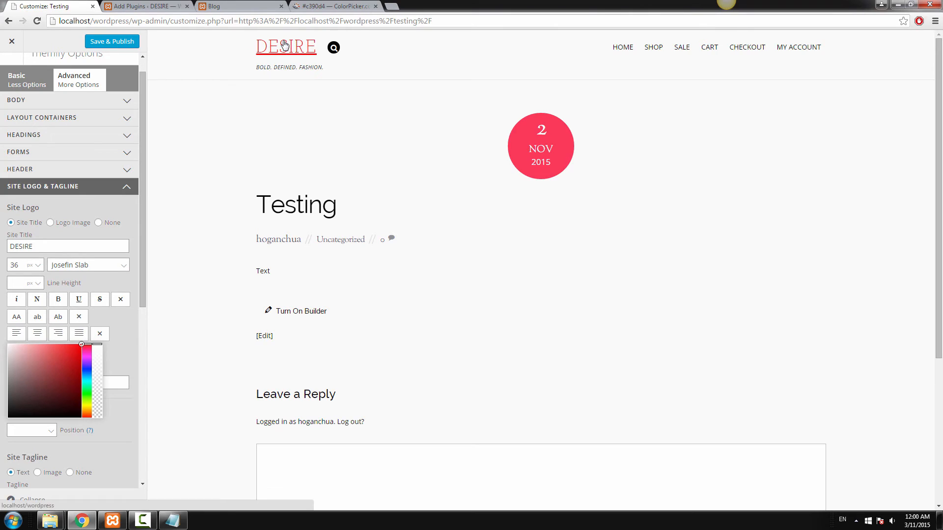
pyautogui.moveTo(236, 51)
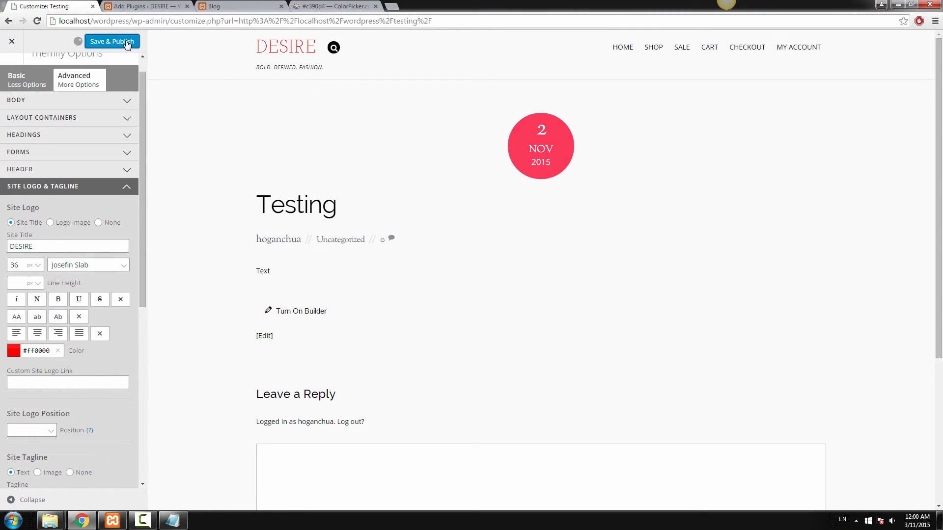
pyautogui.click(112, 42)
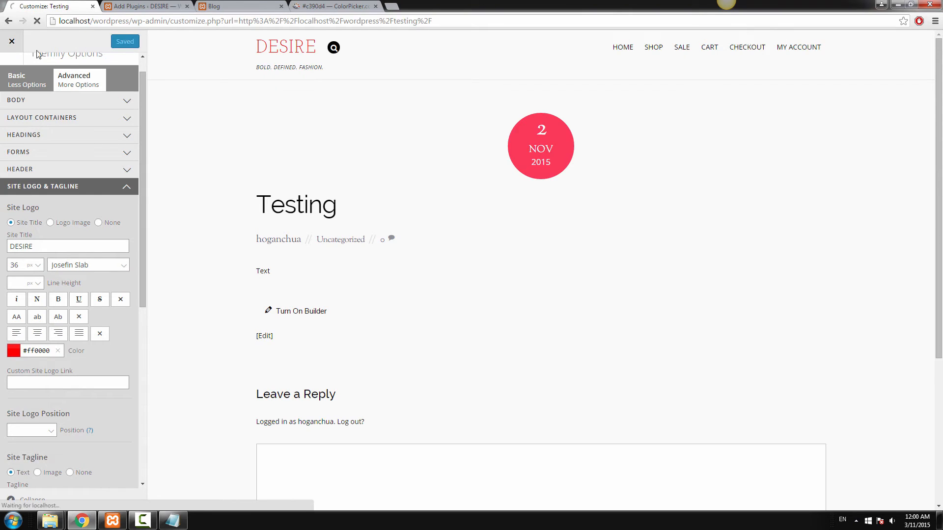
pyautogui.click(9, 41)
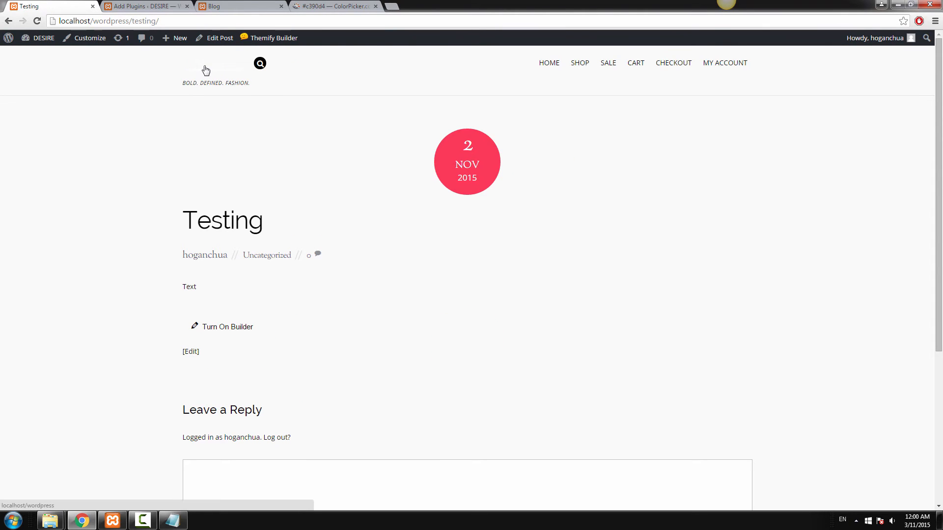
pyautogui.moveTo(272, 75)
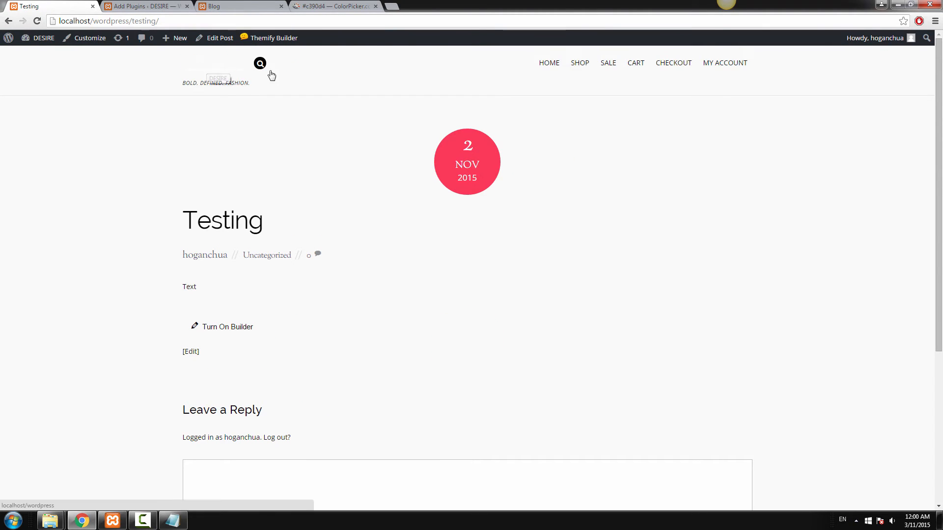
pyautogui.moveTo(86, 45)
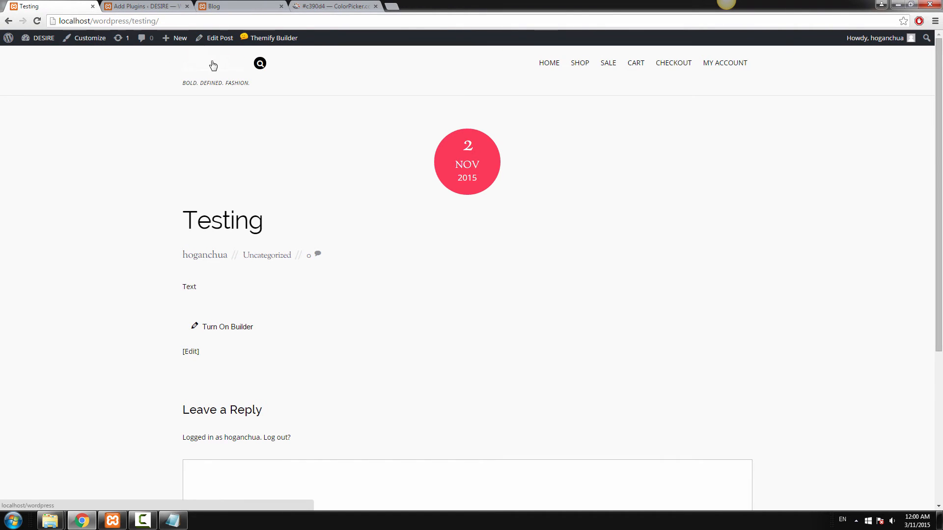
pyautogui.moveTo(189, 65)
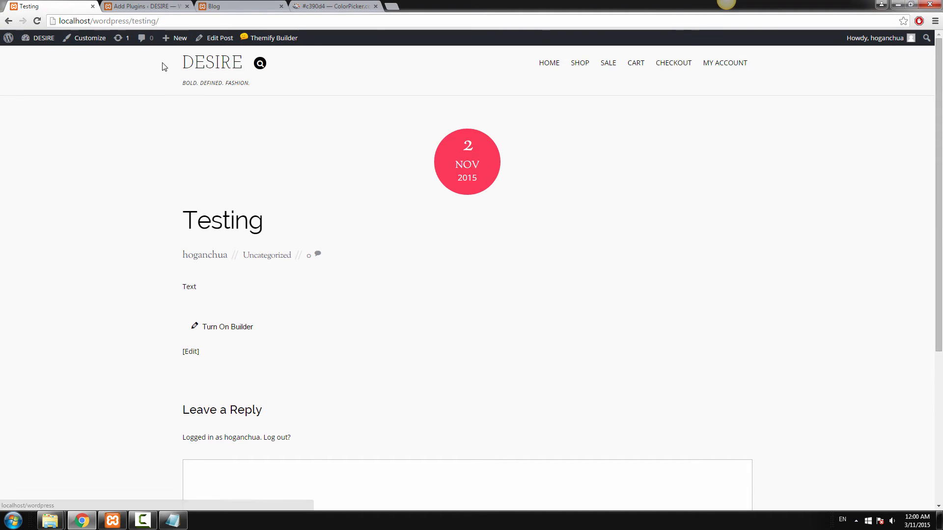
pyautogui.doubleClick(212, 63)
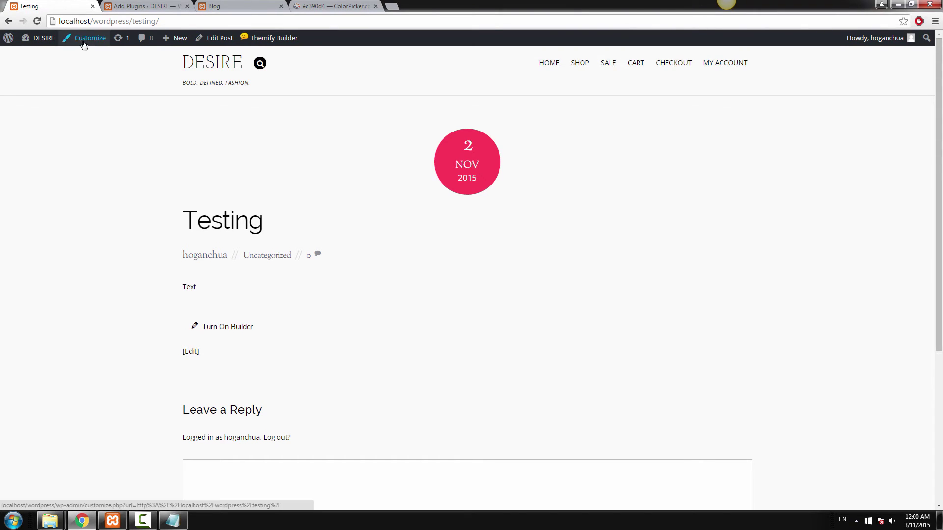
# In the Customizer's Header options, choose blue #0084ff for the Header Link colour
pyautogui.click(89, 39)
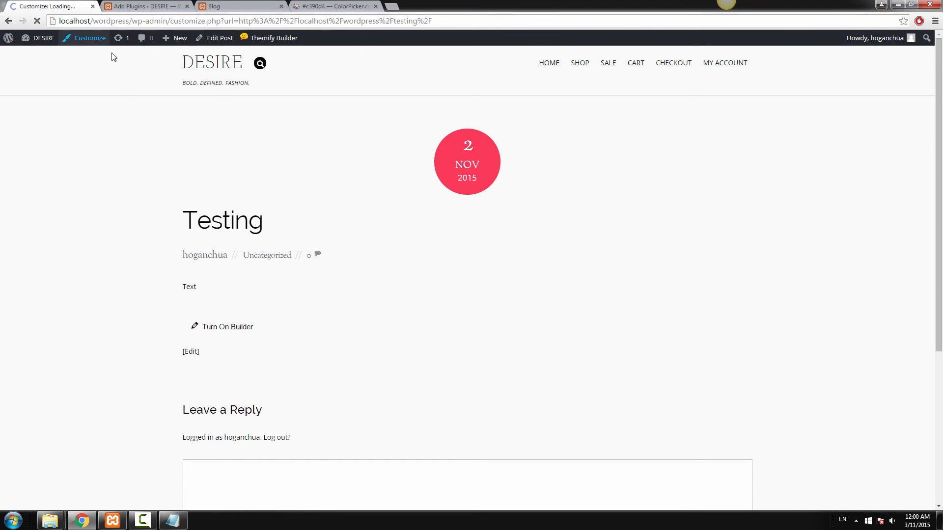
pyautogui.click(90, 38)
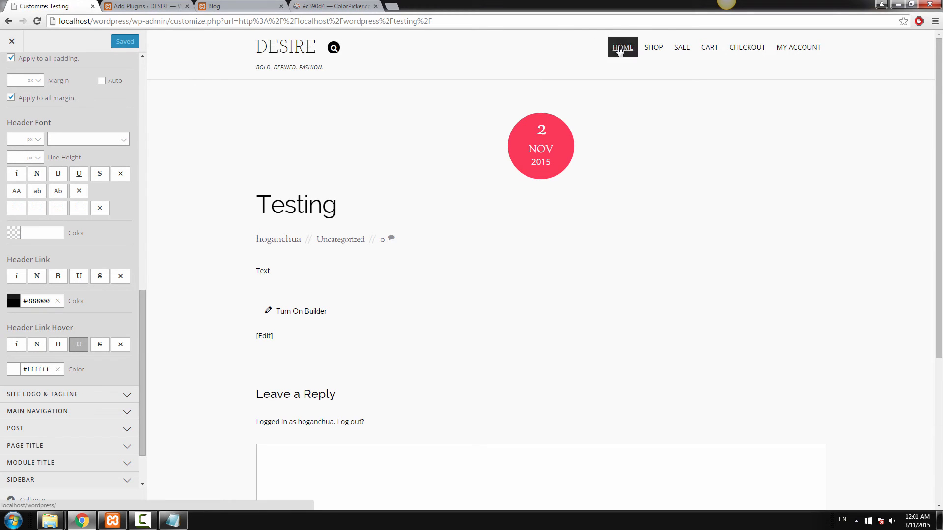
pyautogui.moveTo(409, 54)
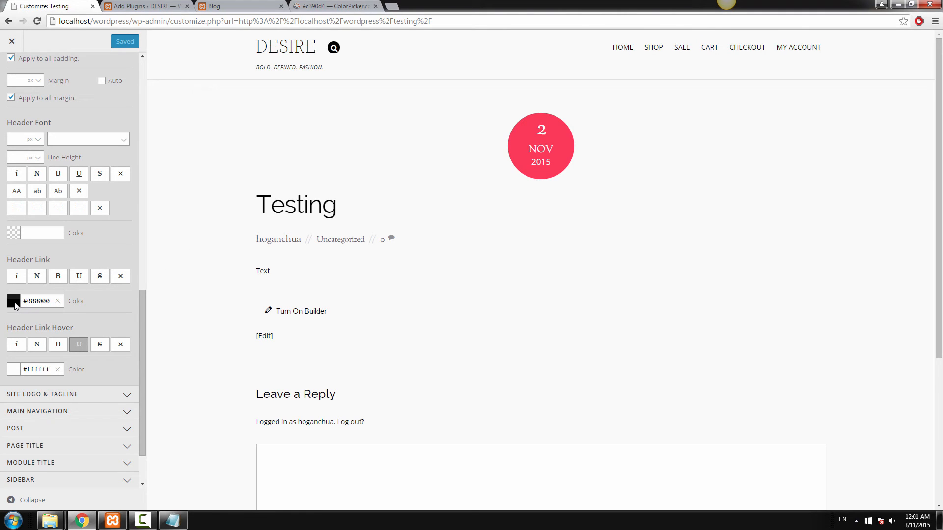
pyautogui.click(14, 301)
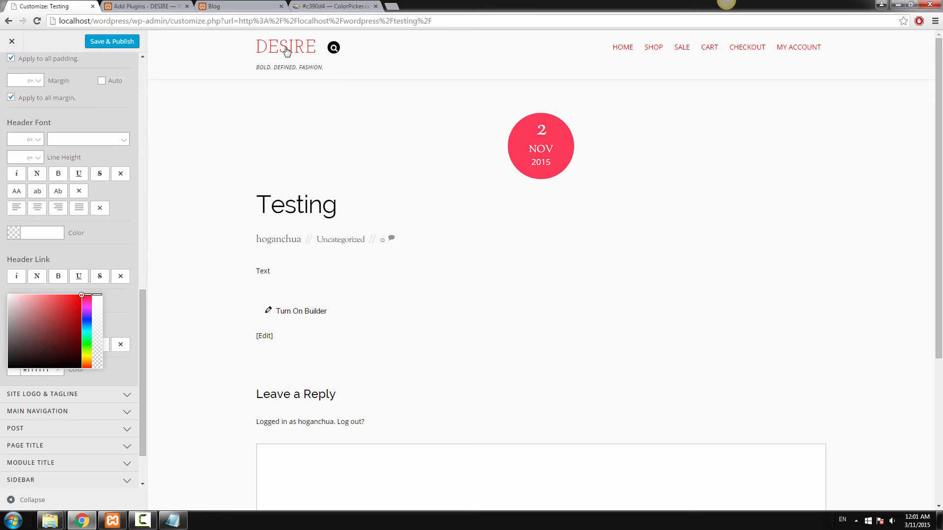
pyautogui.click(86, 343)
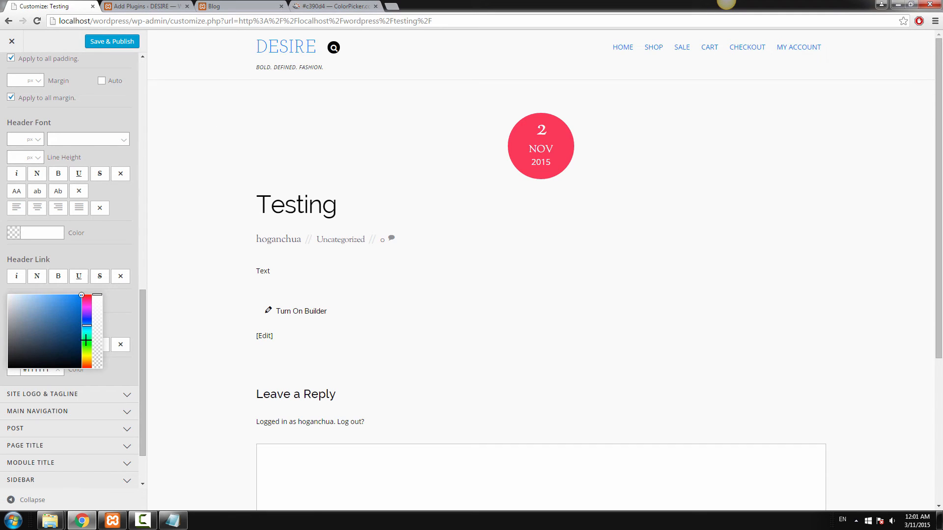
pyautogui.moveTo(114, 44)
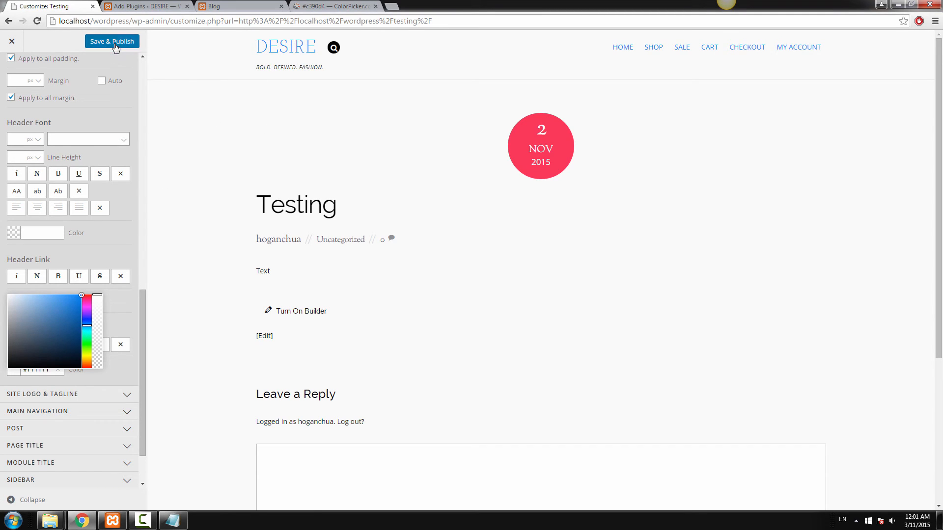
# Save & Publish the header link colour and return to the Testing post
pyautogui.click(112, 42)
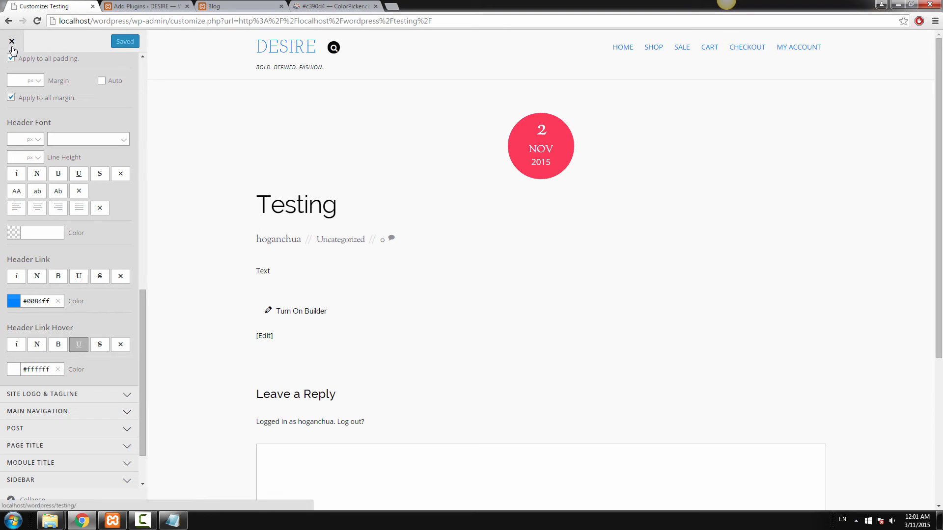
pyautogui.click(11, 41)
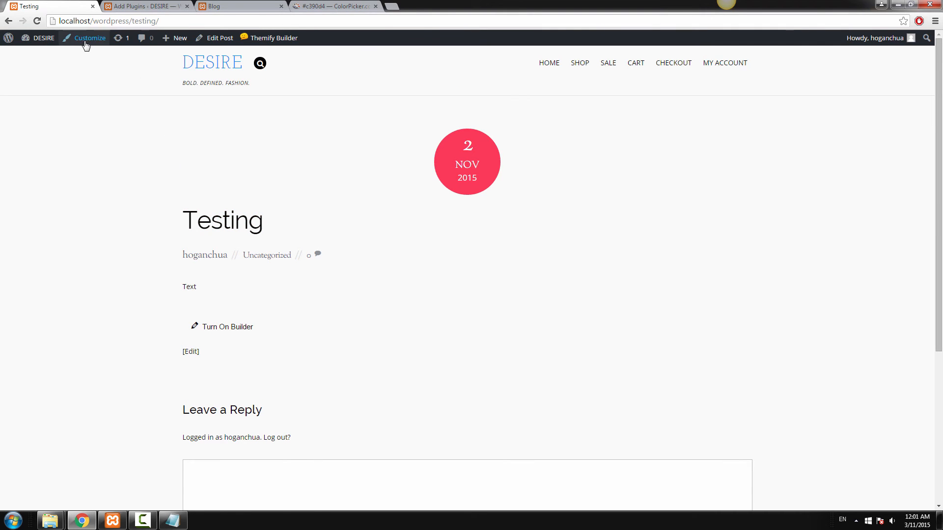
pyautogui.moveTo(224, 234)
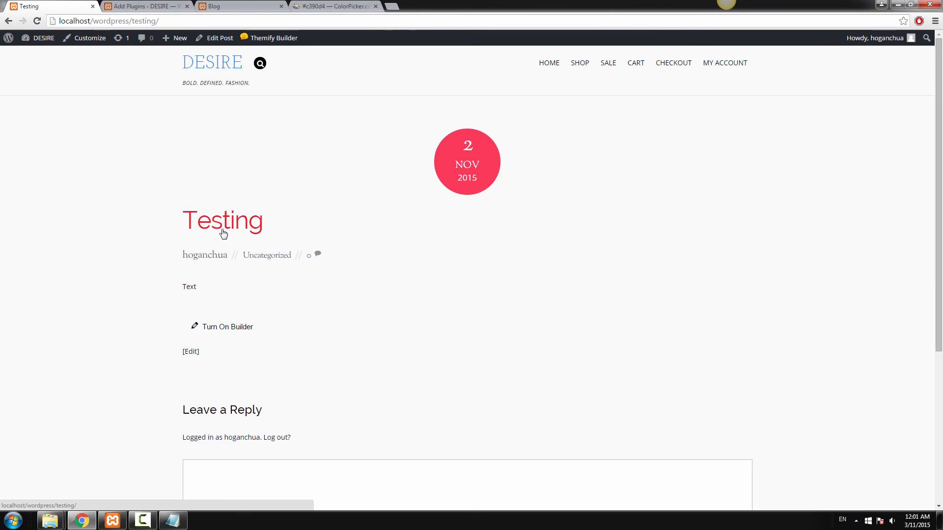
pyautogui.doubleClick(222, 220)
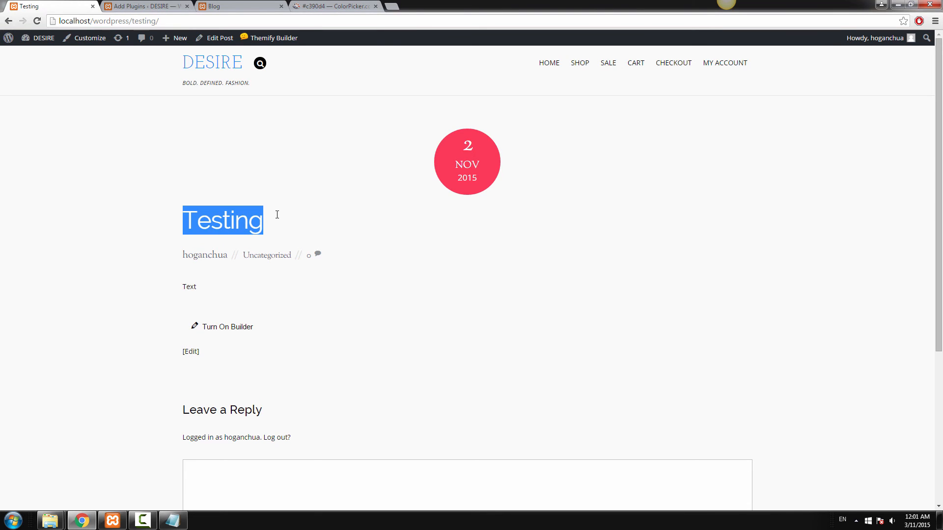
pyautogui.moveTo(186, 198)
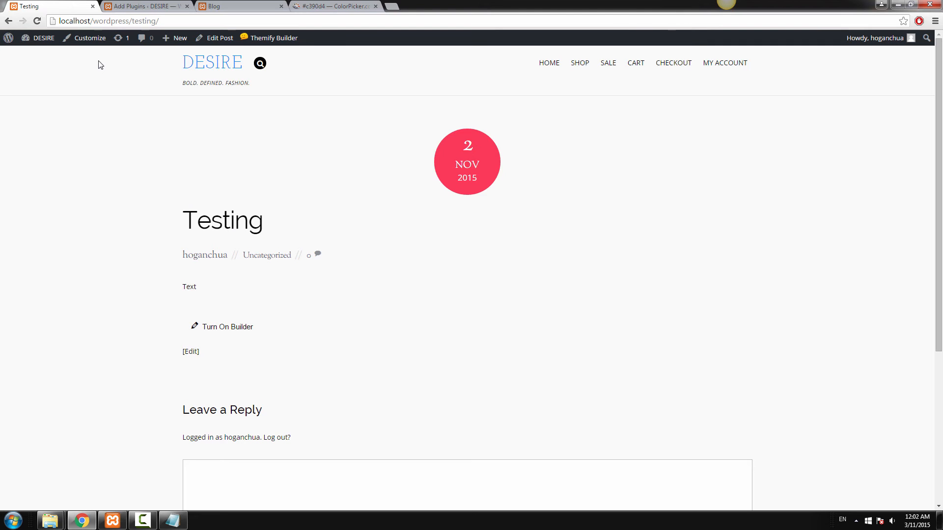
pyautogui.moveTo(95, 65)
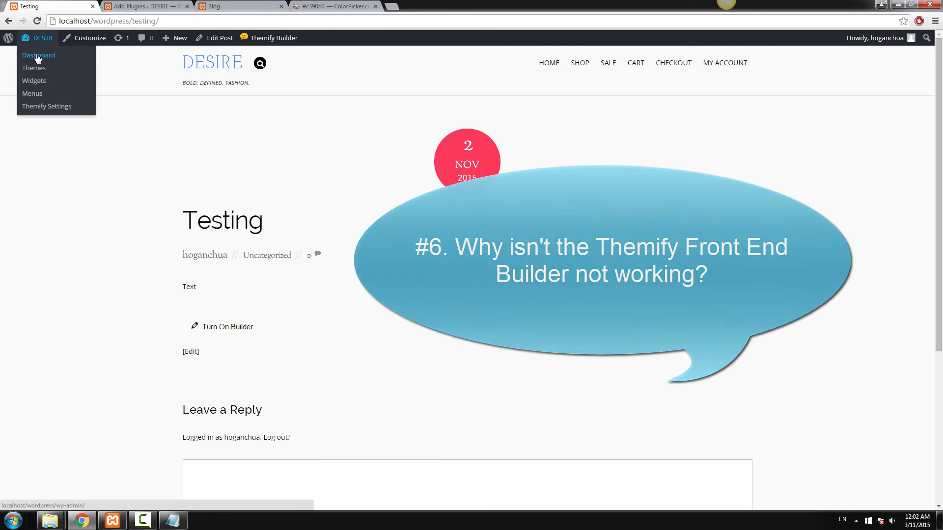
# From the dashboard, search Add Plugins for 'WP Super cache' and point to its result
pyautogui.click(38, 55)
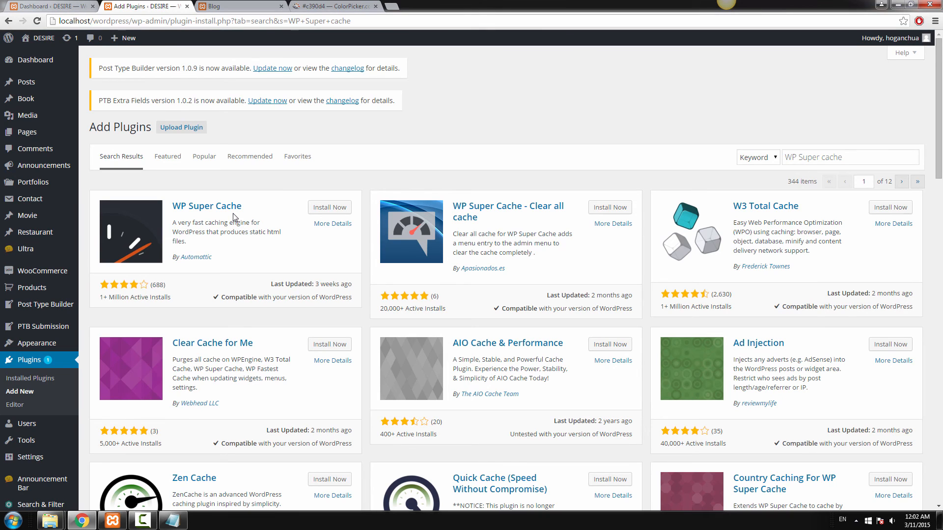
pyautogui.moveTo(244, 214)
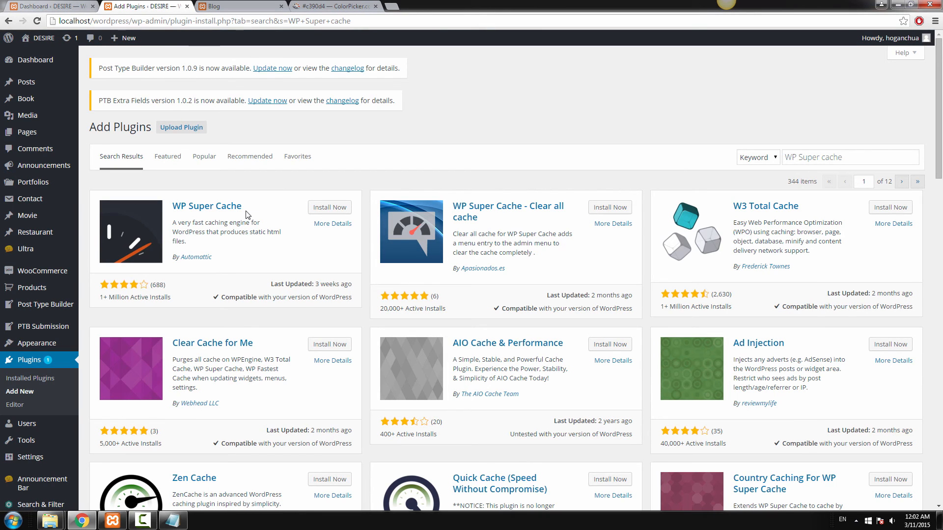
pyautogui.moveTo(610, 207)
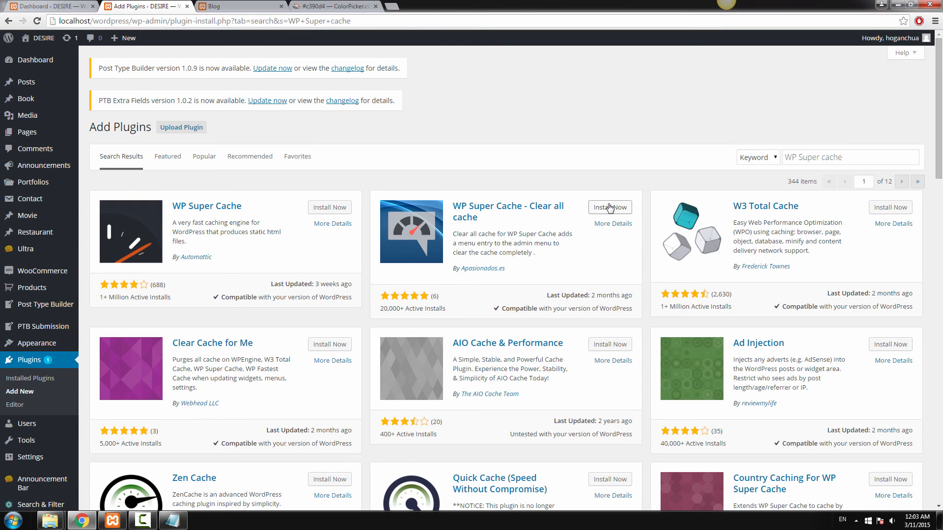
pyautogui.moveTo(654, 222)
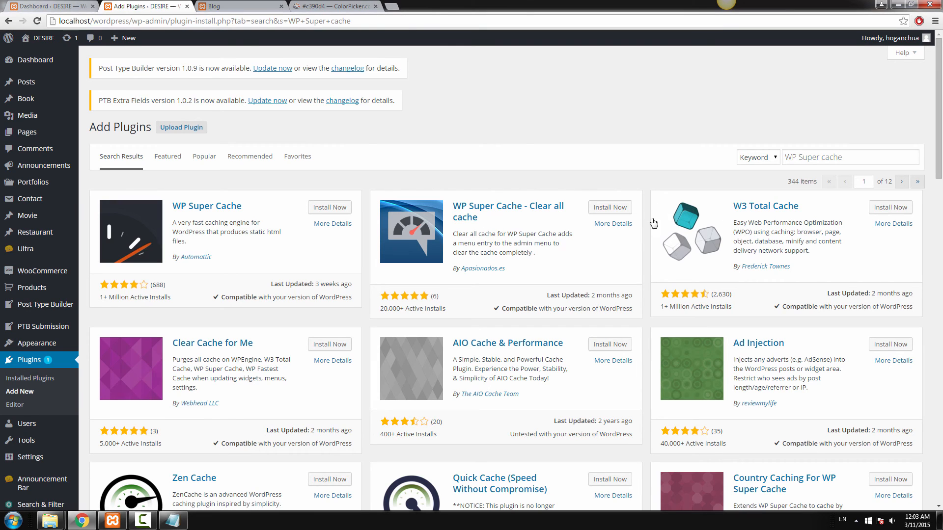
pyautogui.moveTo(247, 208)
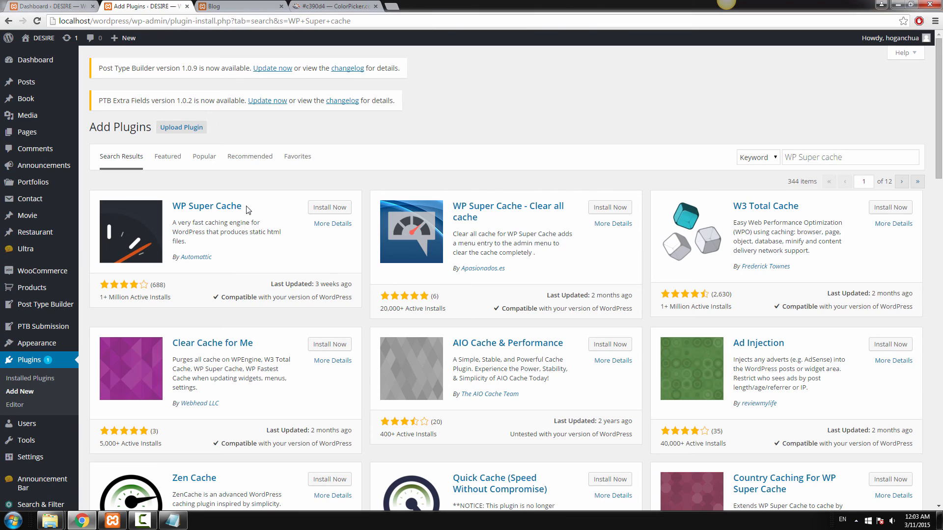
pyautogui.moveTo(248, 208)
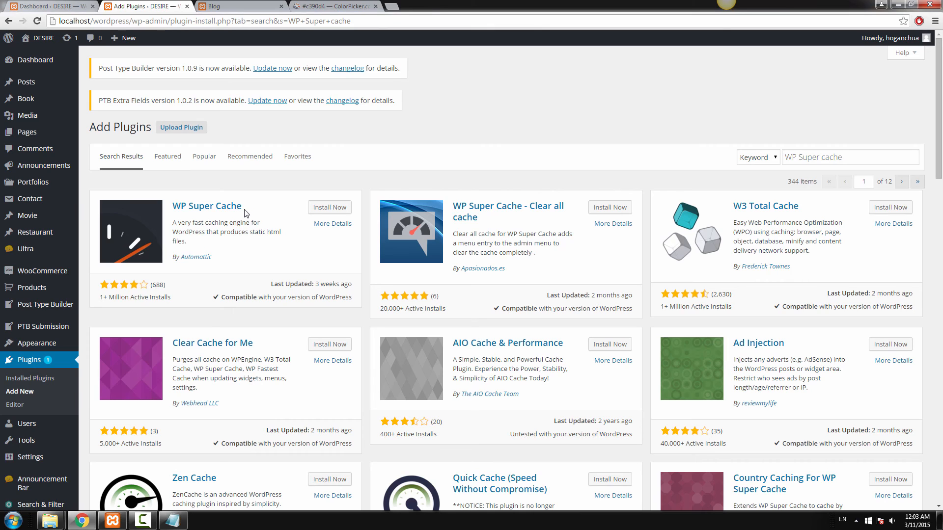
pyautogui.moveTo(206, 209)
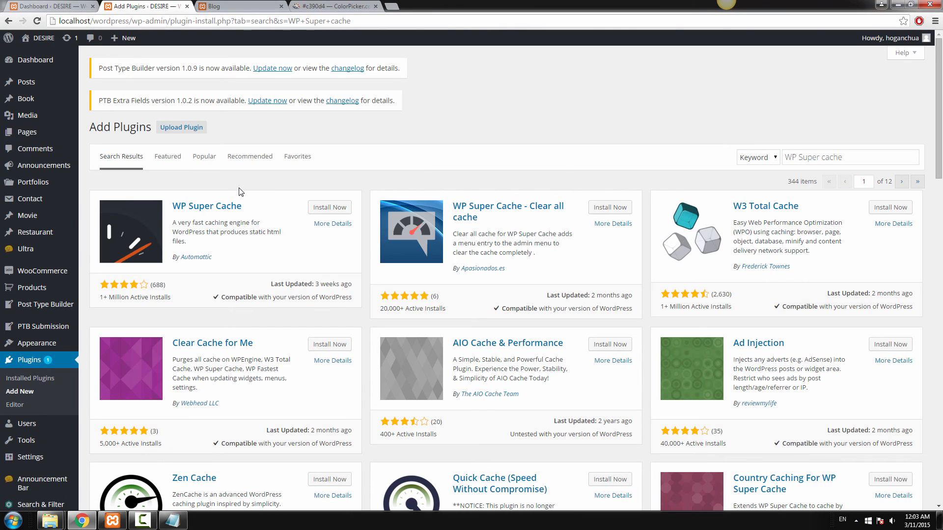
pyautogui.moveTo(210, 208)
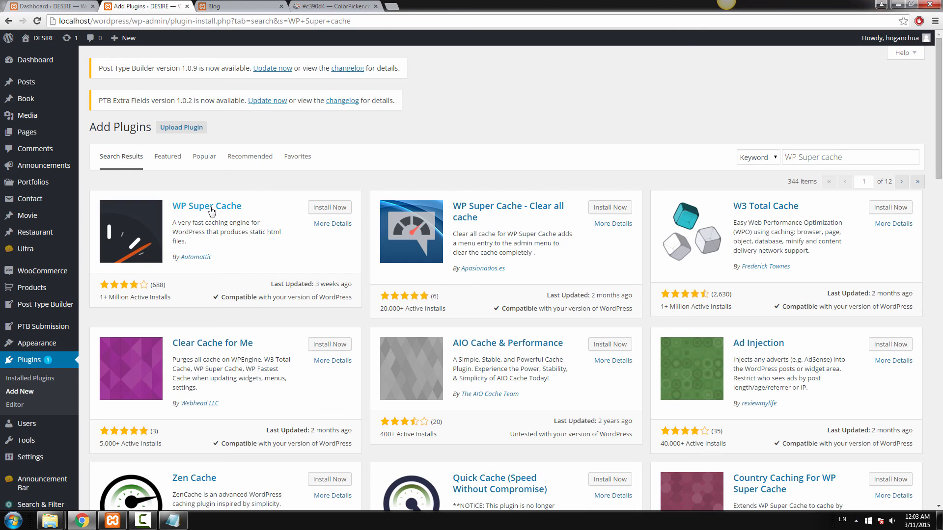
pyautogui.click(249, 6)
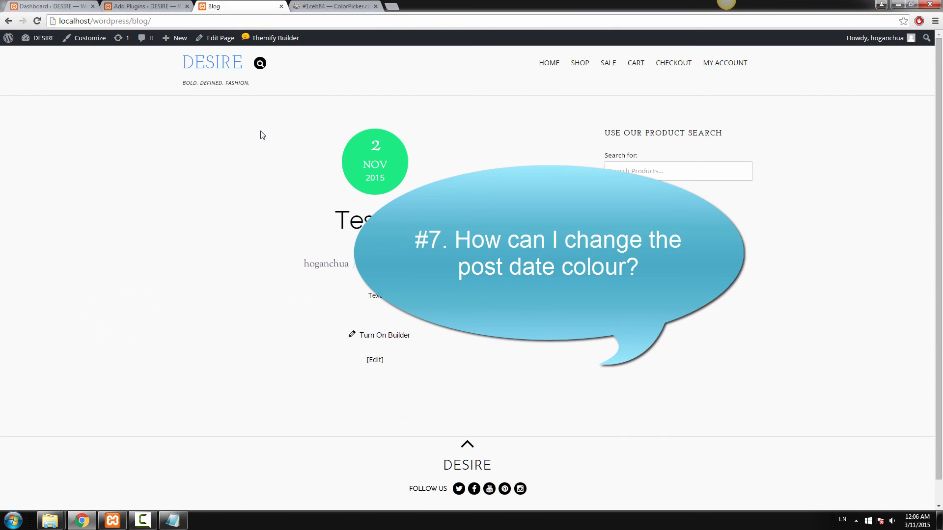
pyautogui.moveTo(381, 154)
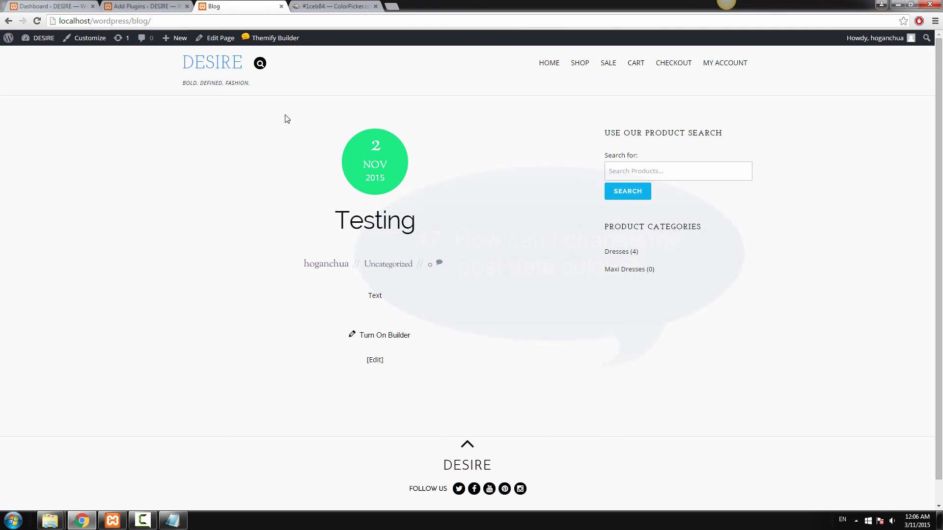
pyautogui.moveTo(87, 40)
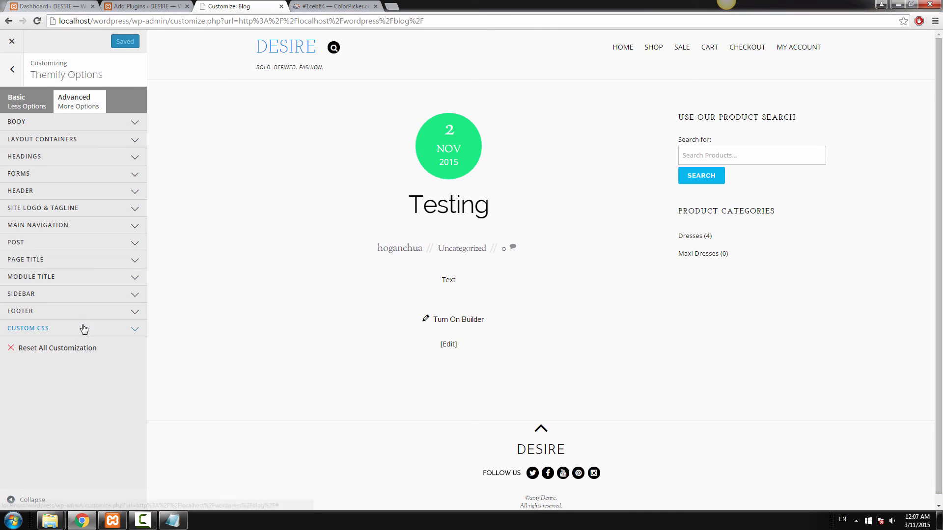
# In Custom CSS, replace both post-date background hex values with magenta #E81CDA
pyautogui.click(28, 328)
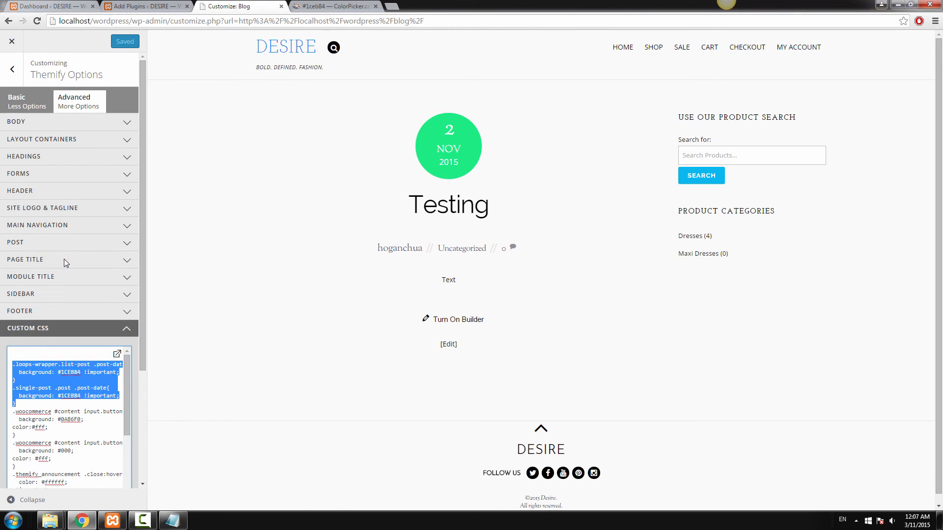
pyautogui.write('#66d9ff')
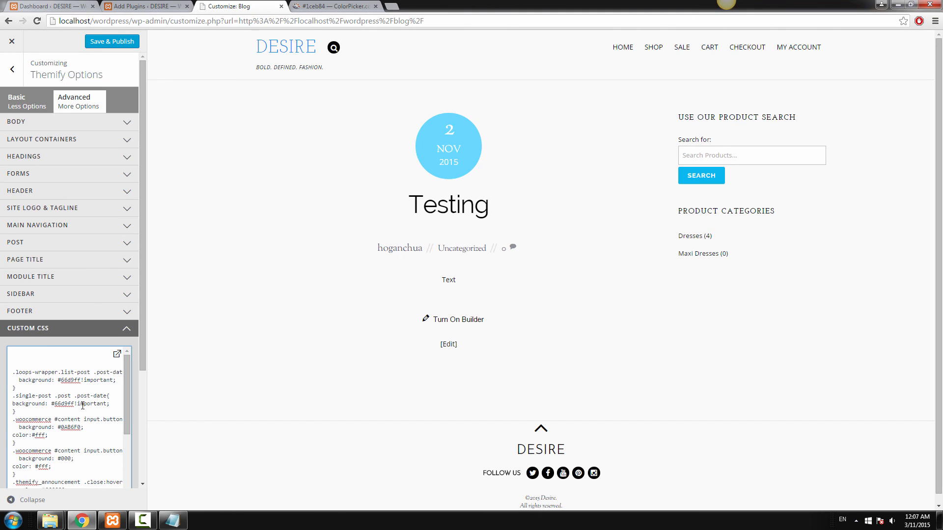
pyautogui.click(328, 5)
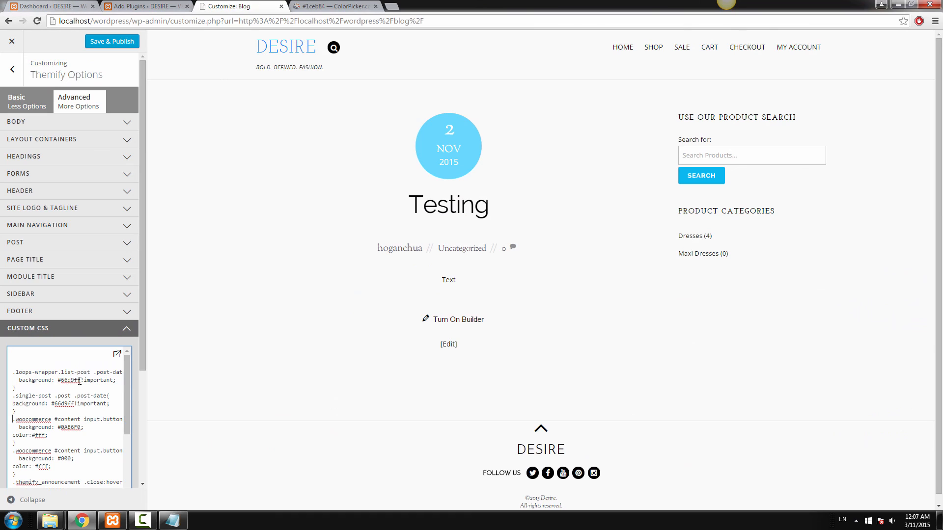
pyautogui.rightClick(70, 380)
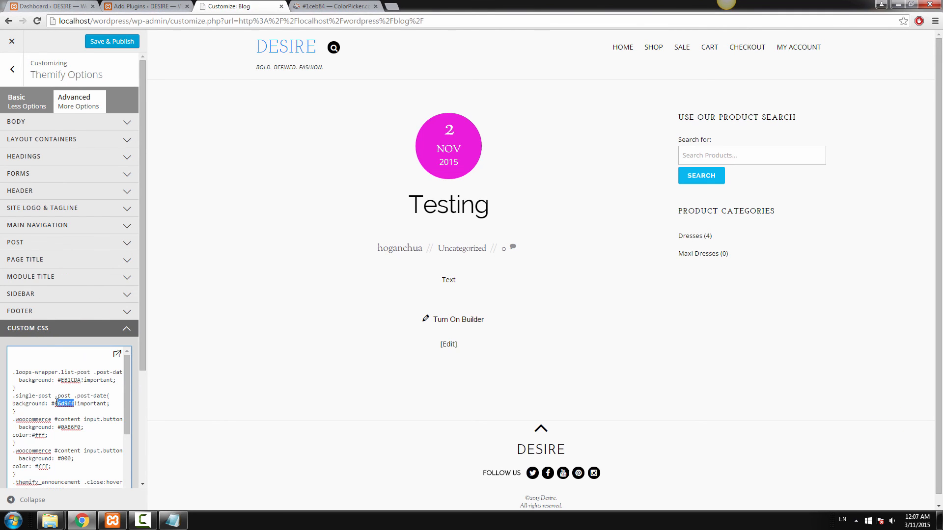
pyautogui.rightClick(64, 403)
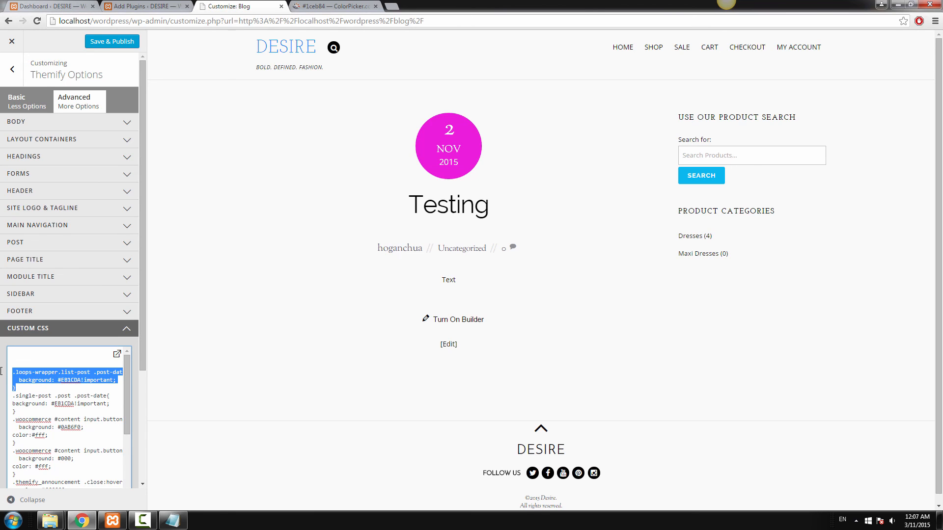
pyautogui.moveTo(4, 382)
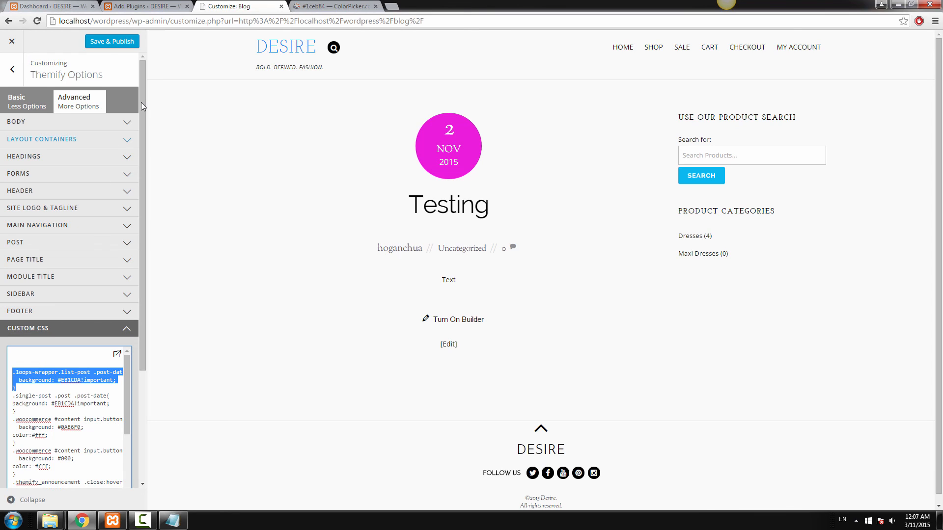
pyautogui.moveTo(112, 44)
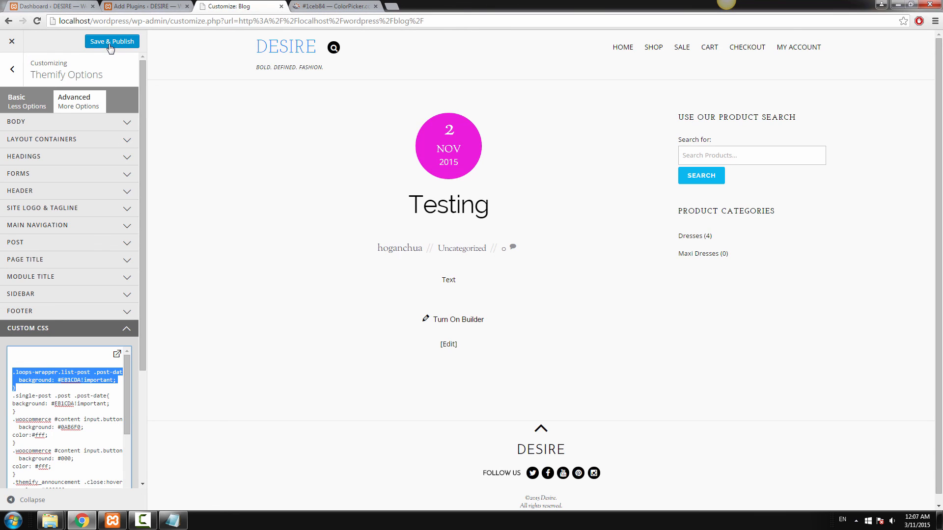
# Save & Publish the custom CSS so the date circle turns magenta
pyautogui.click(112, 41)
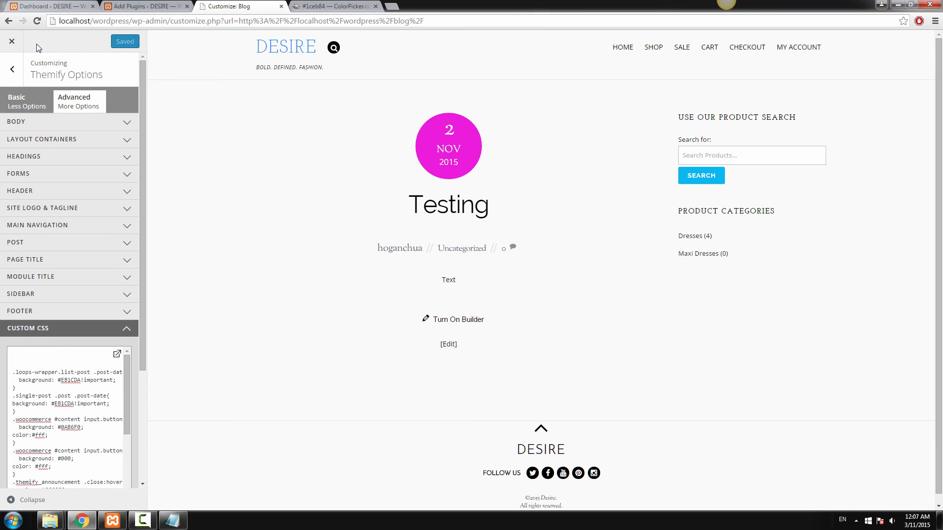
pyautogui.moveTo(389, 123)
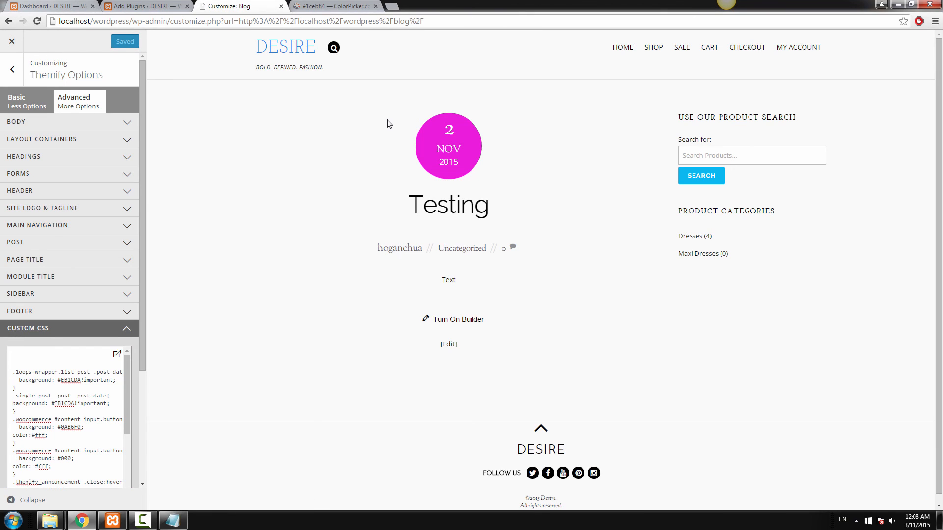